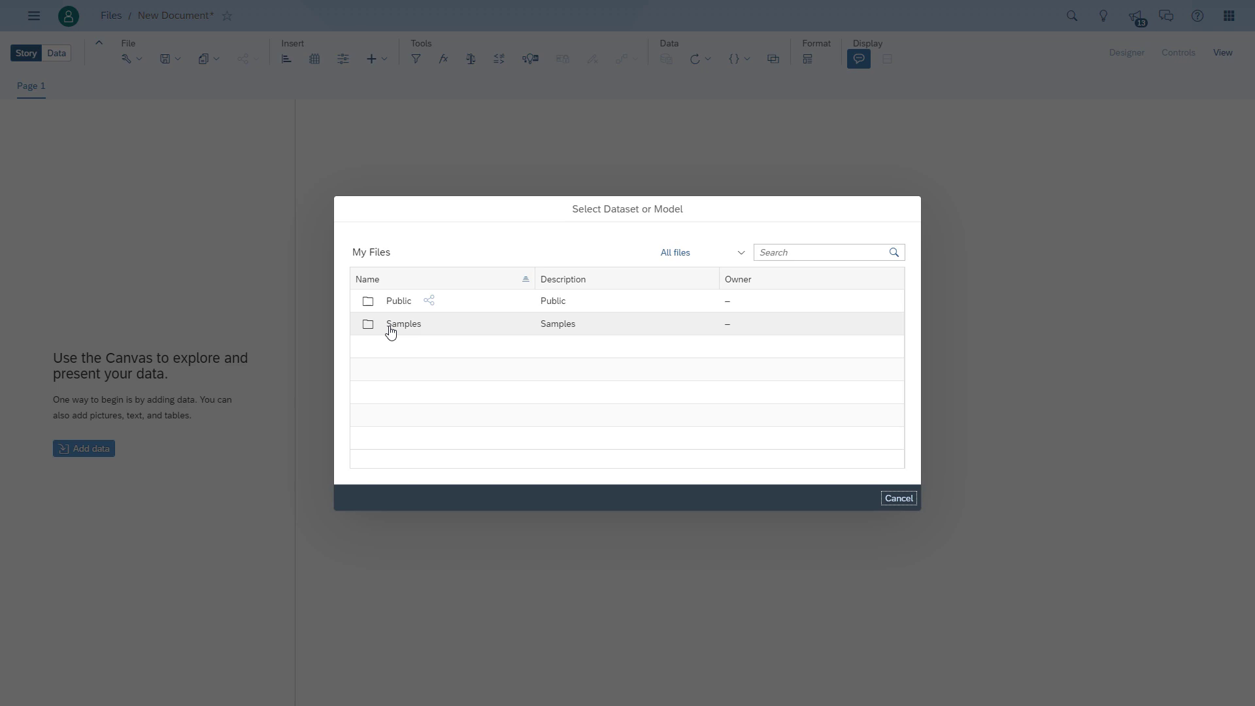
Add a bar chart of Original Sales Price broken down by Product.
left_click(898, 498)
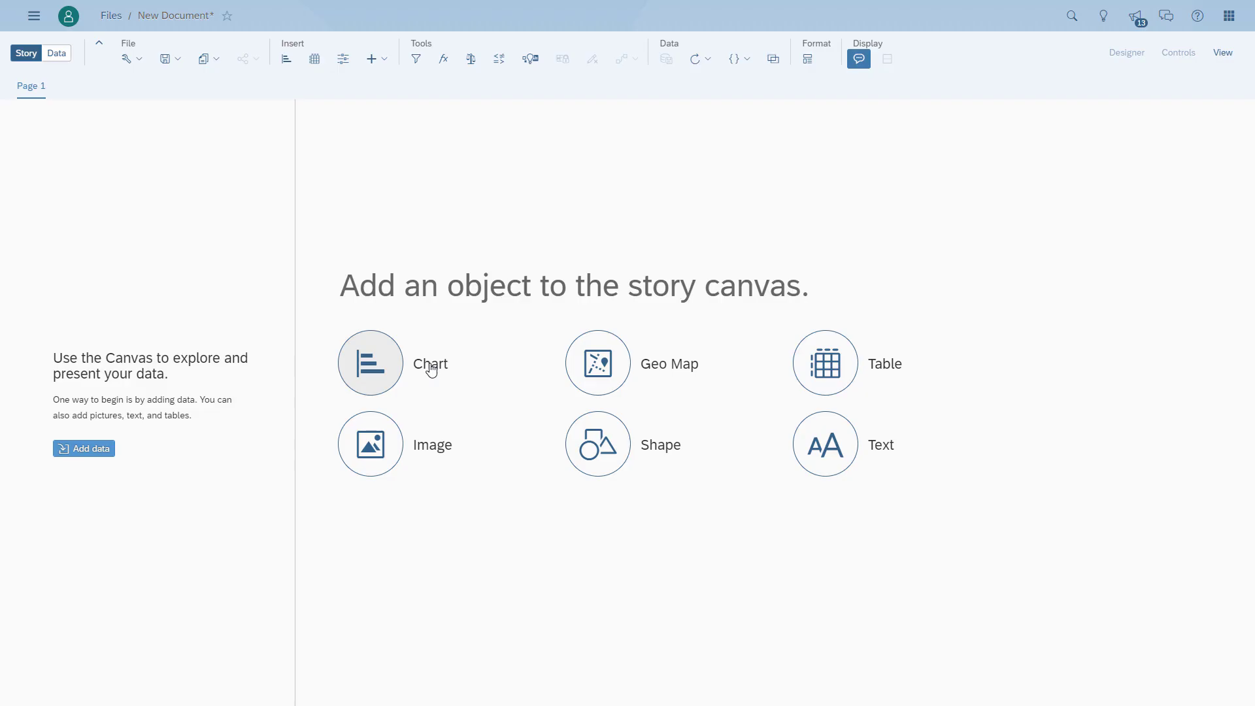
left_click(370, 362)
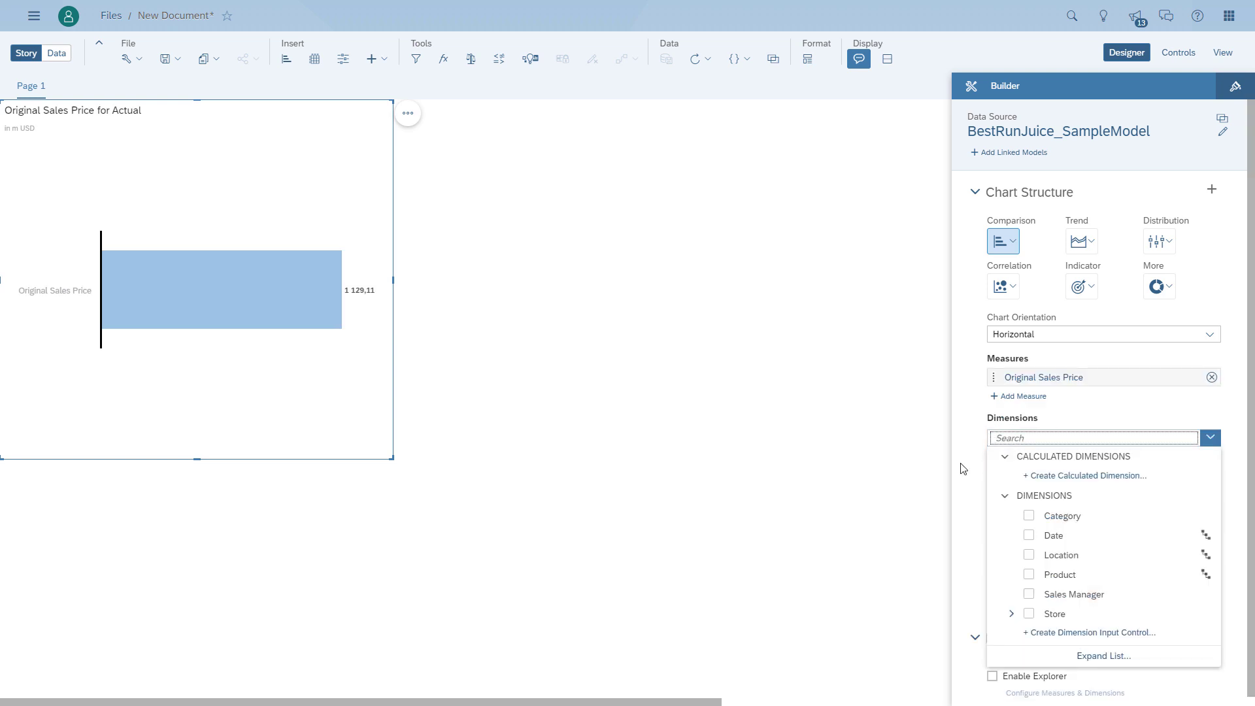
left_click(1059, 574)
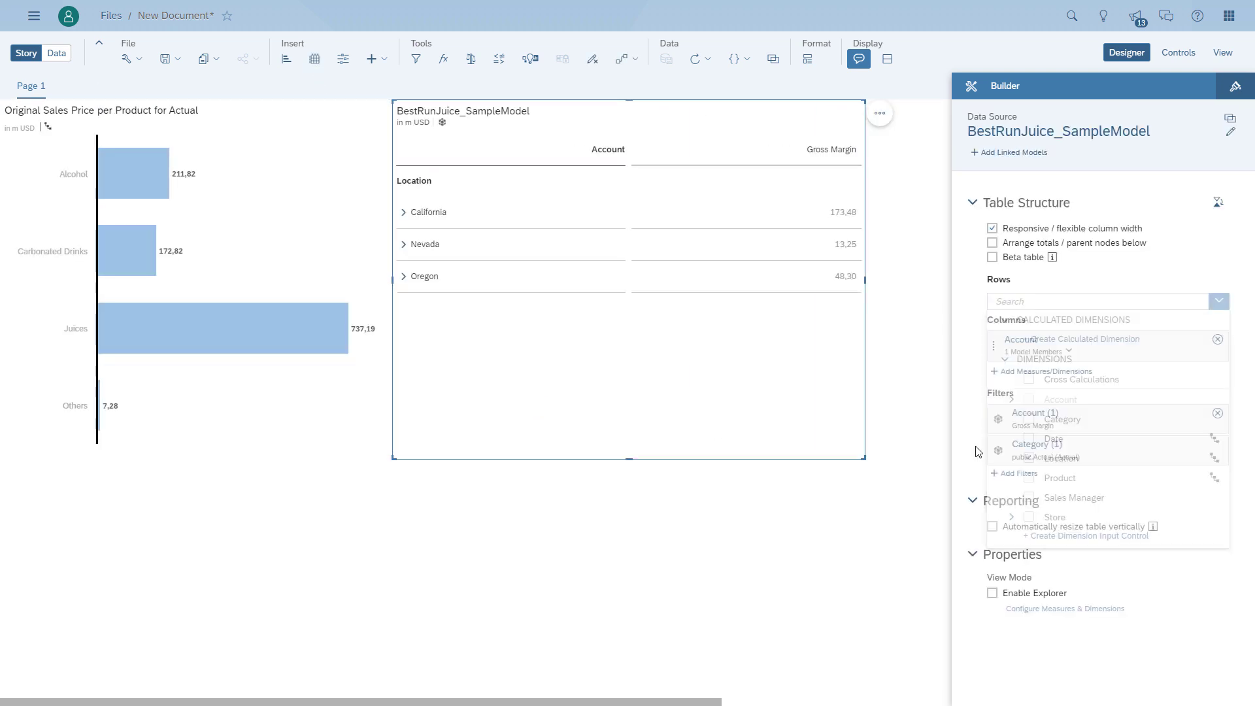
Add a Location table limited to Gross Margin, Discount, Price (fixed) and Quantity sold.
left_click(997, 438)
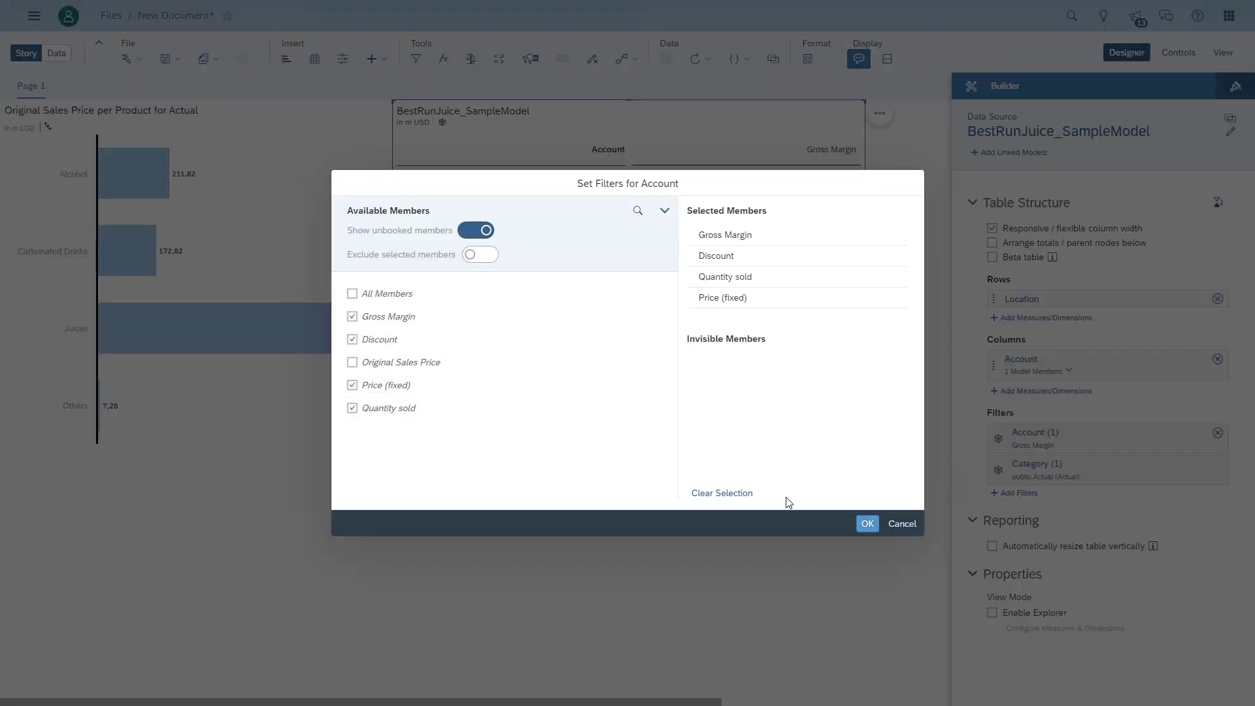
left_click(866, 523)
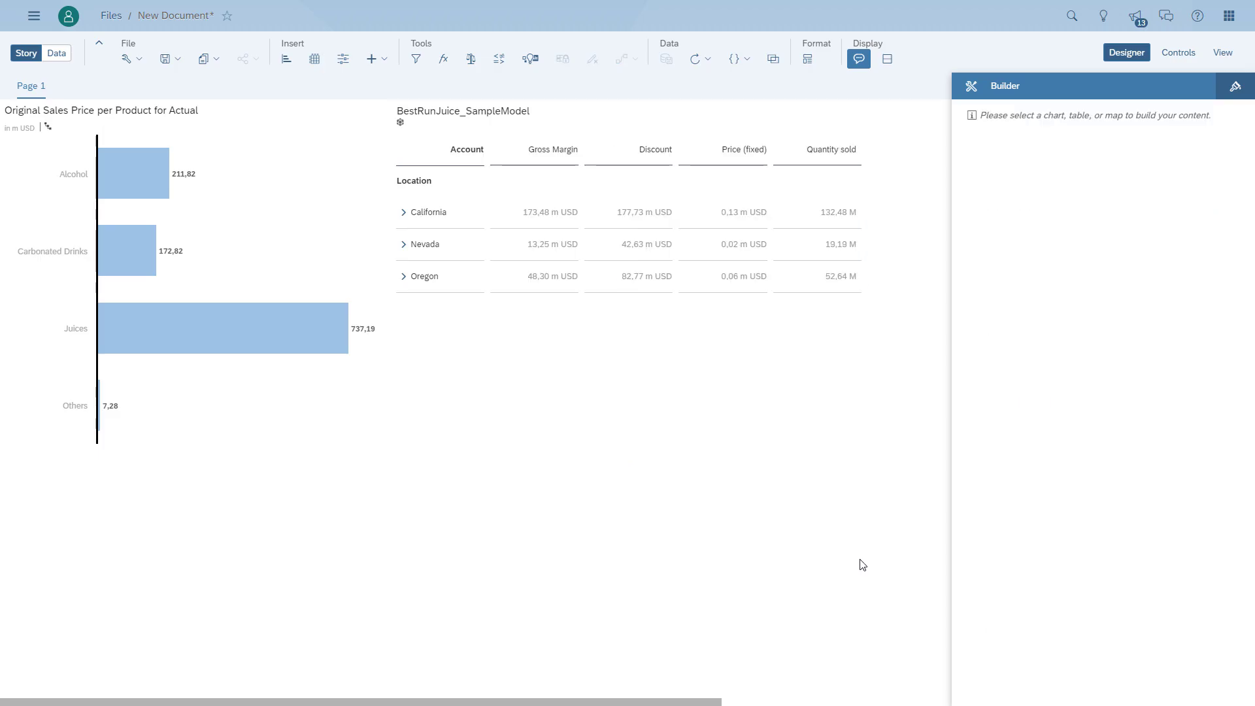
Add a 2014–2016 Date story filter and a Store page filter with all stores checked.
left_click(416, 59)
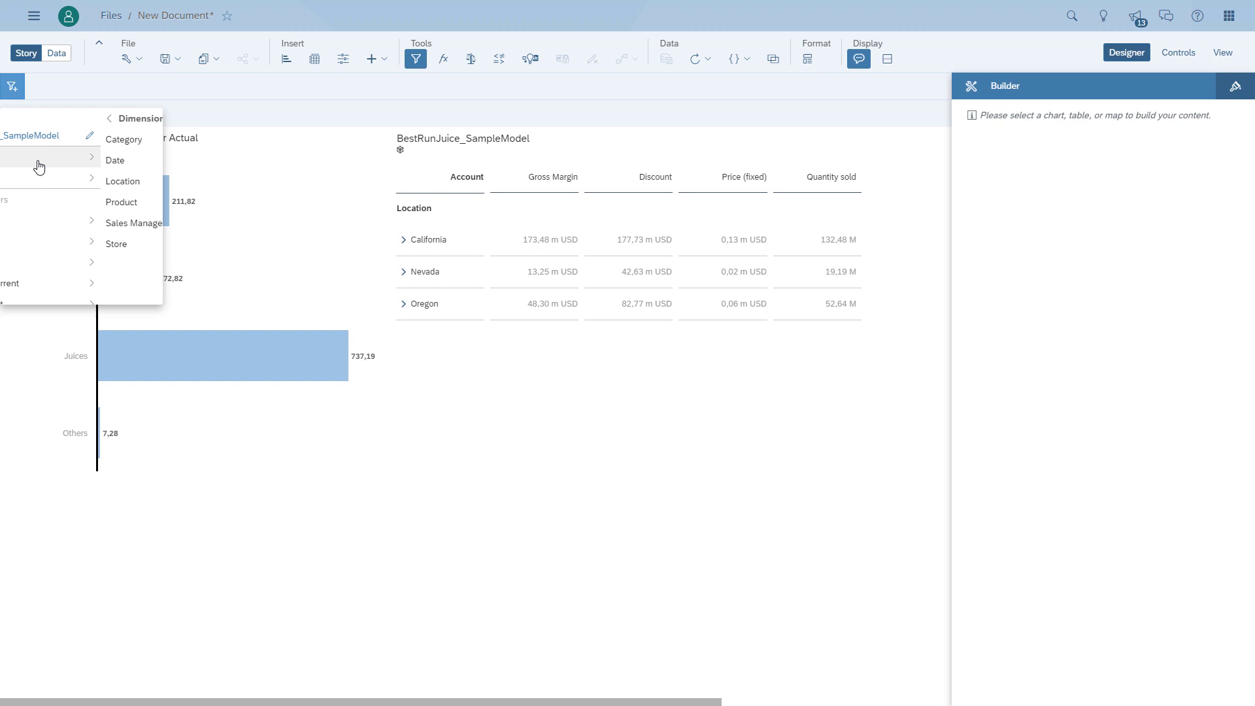
left_click(115, 159)
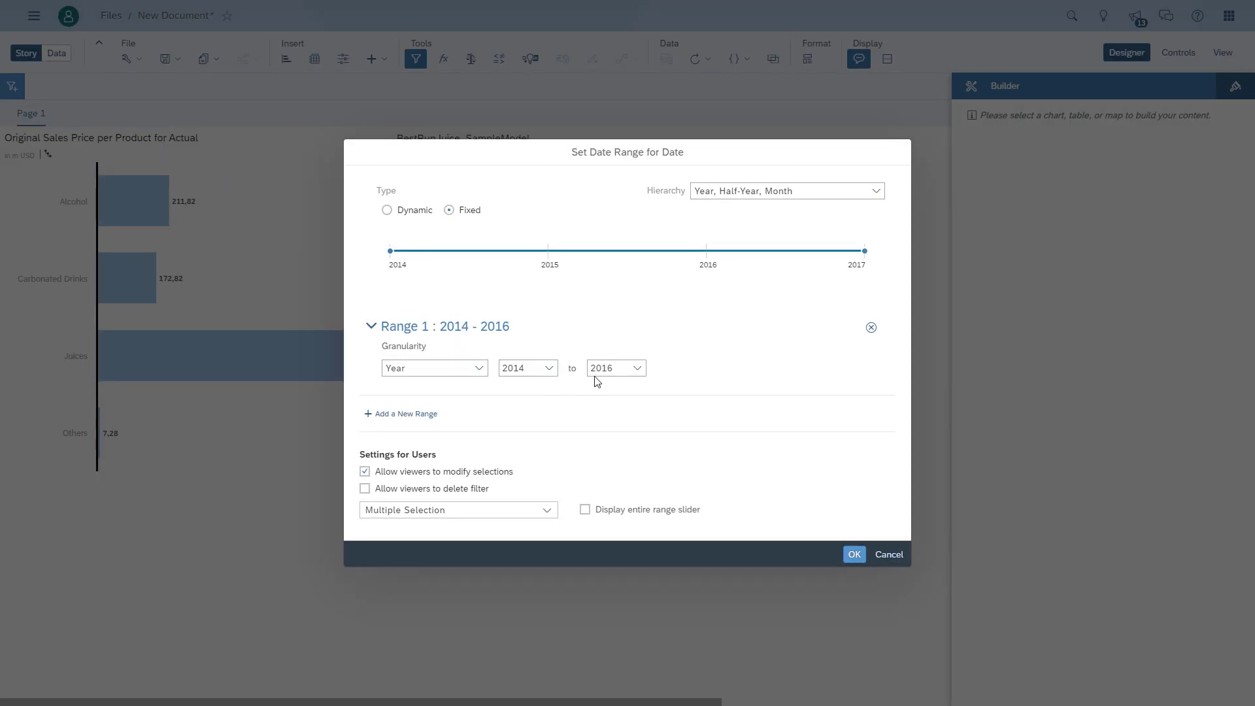
left_click(854, 554)
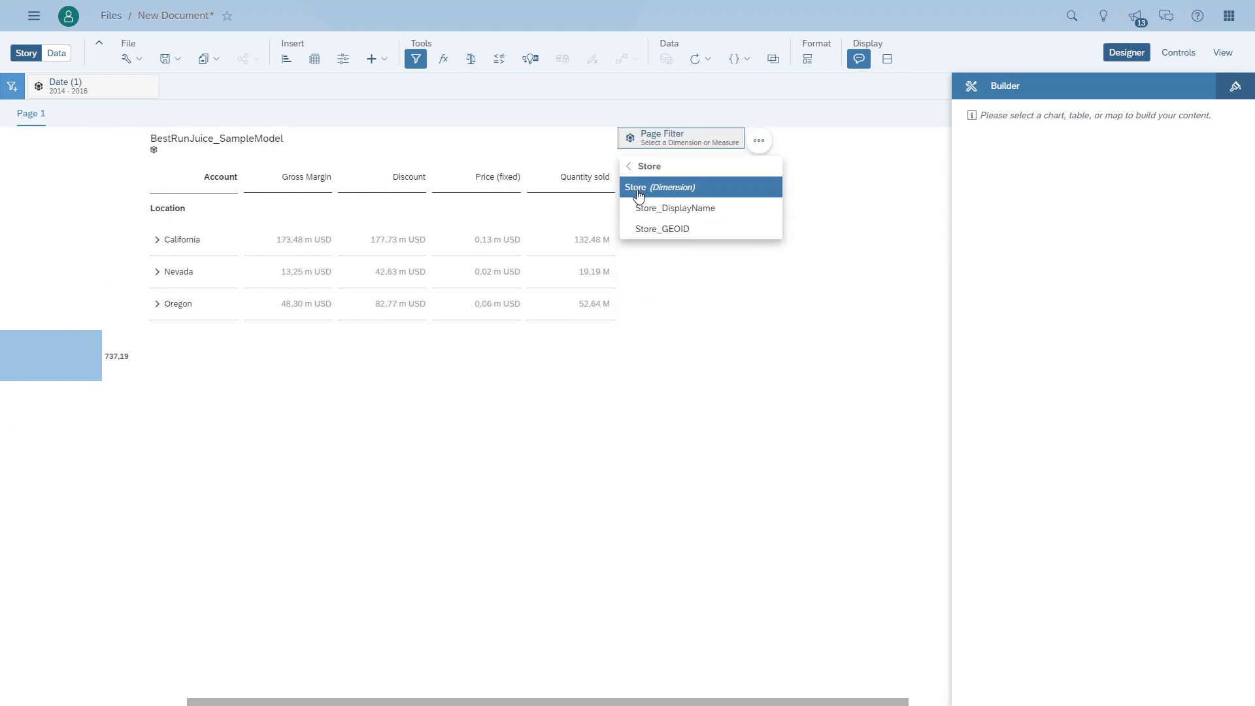
left_click(658, 187)
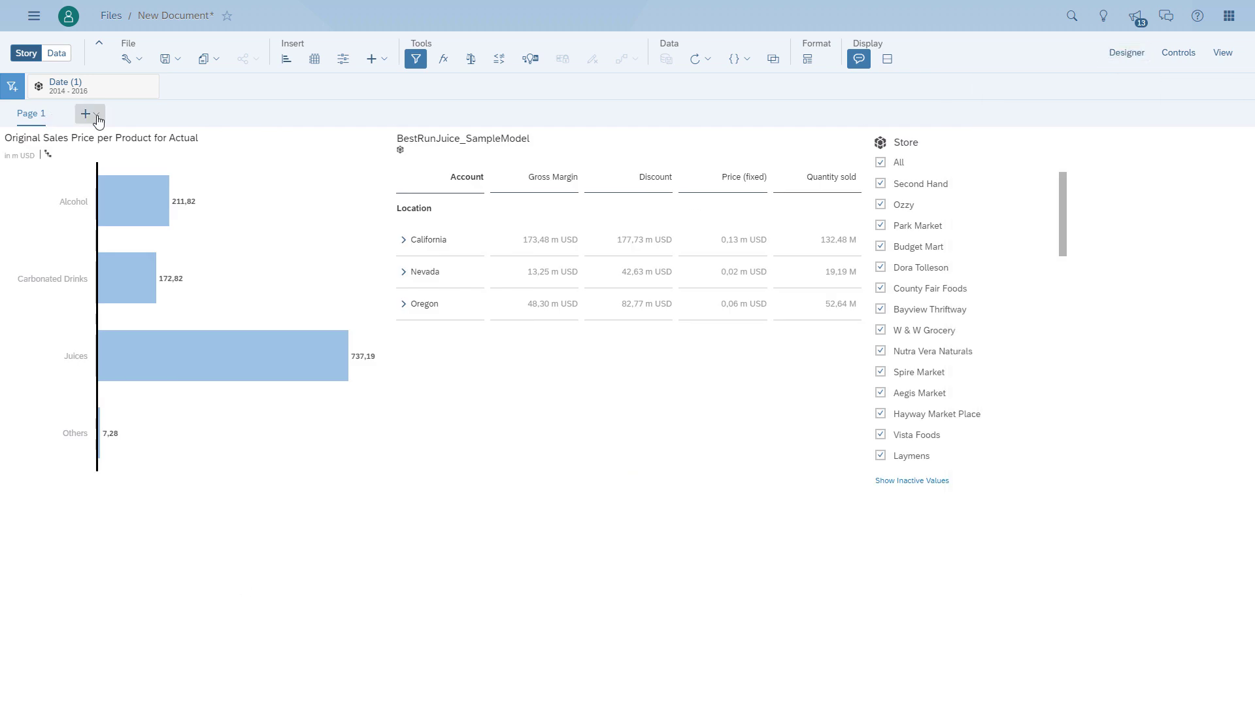
Add Page 2 with a Sales Manager table of Gross Margin and Quantity sold for 2014–2016.
left_click(85, 113)
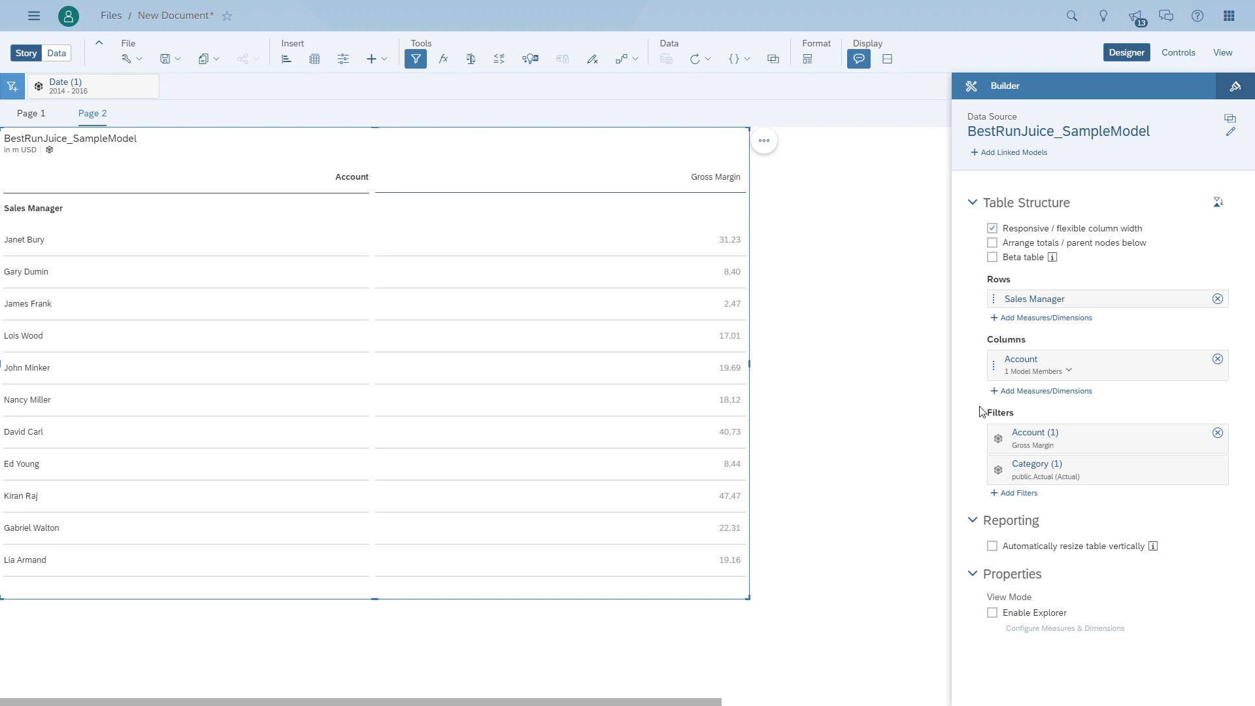
left_click(1046, 391)
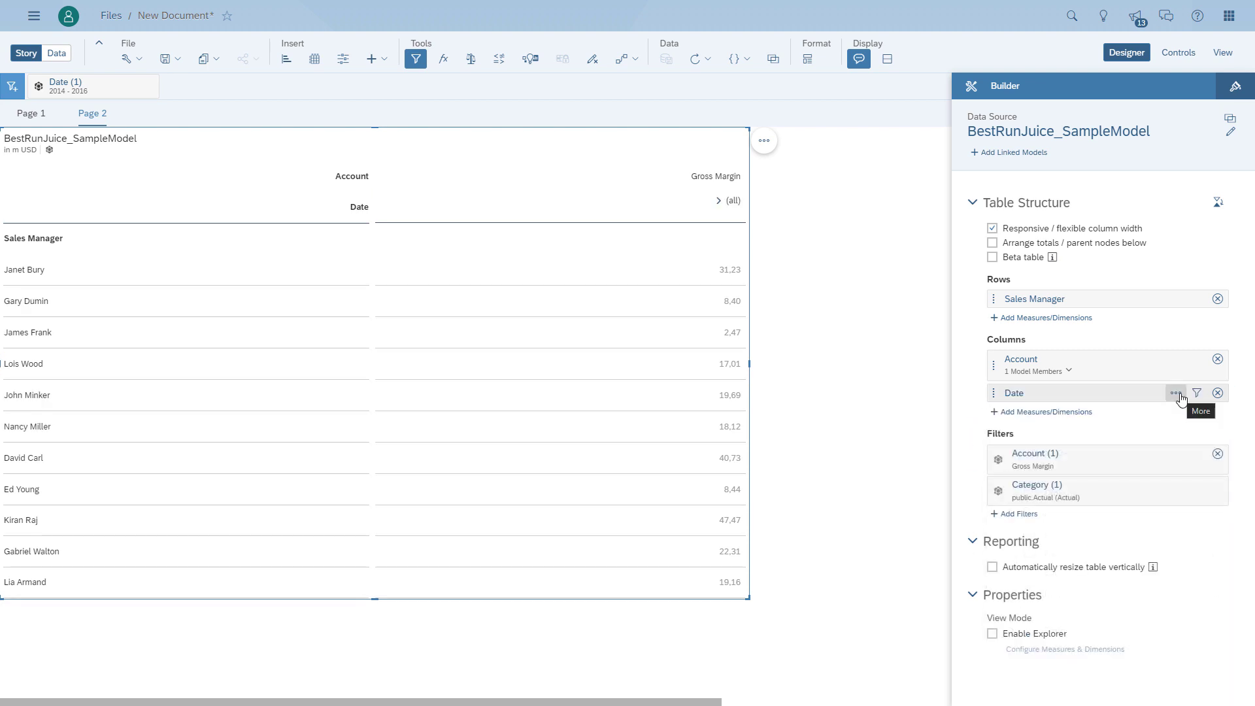
left_click(1196, 392)
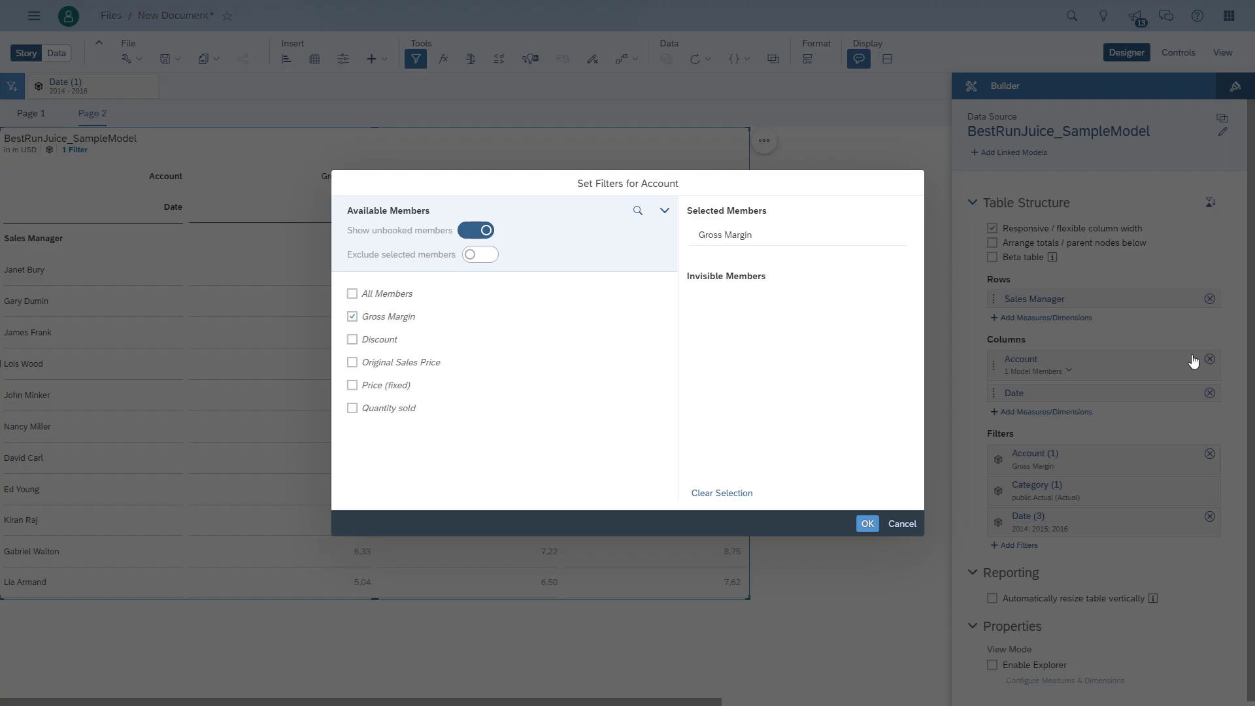
left_click(865, 523)
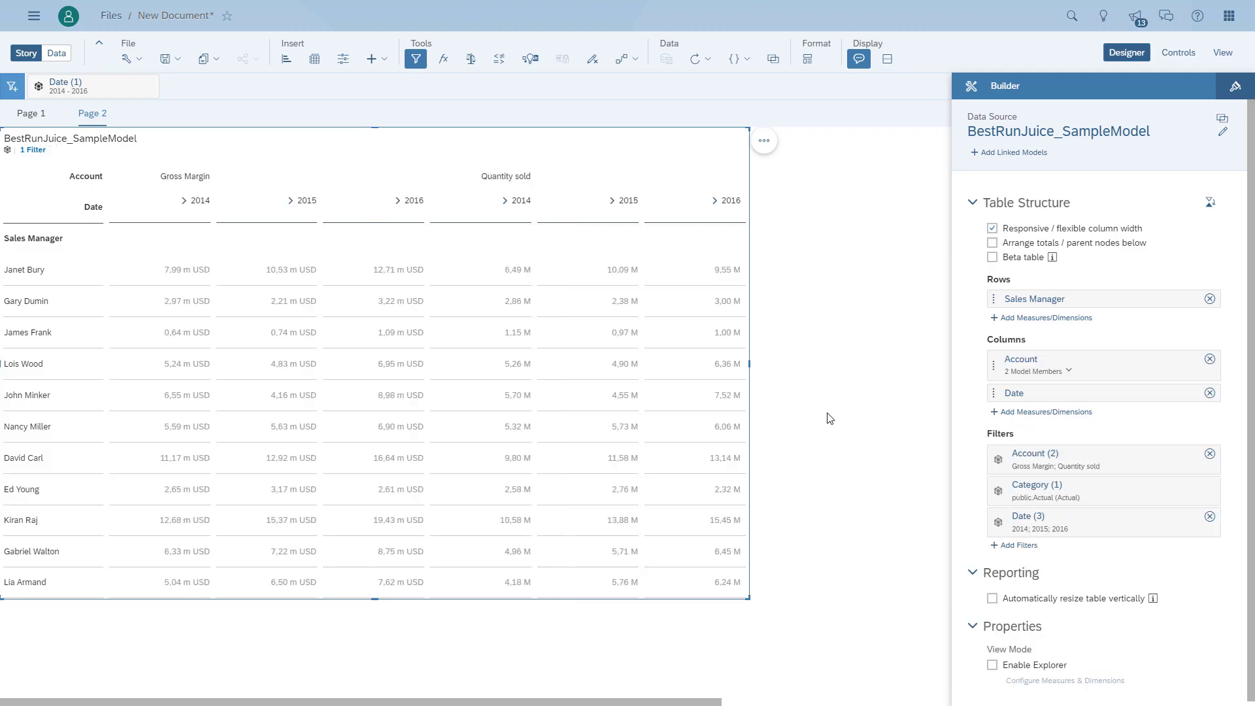
left_click(1223, 53)
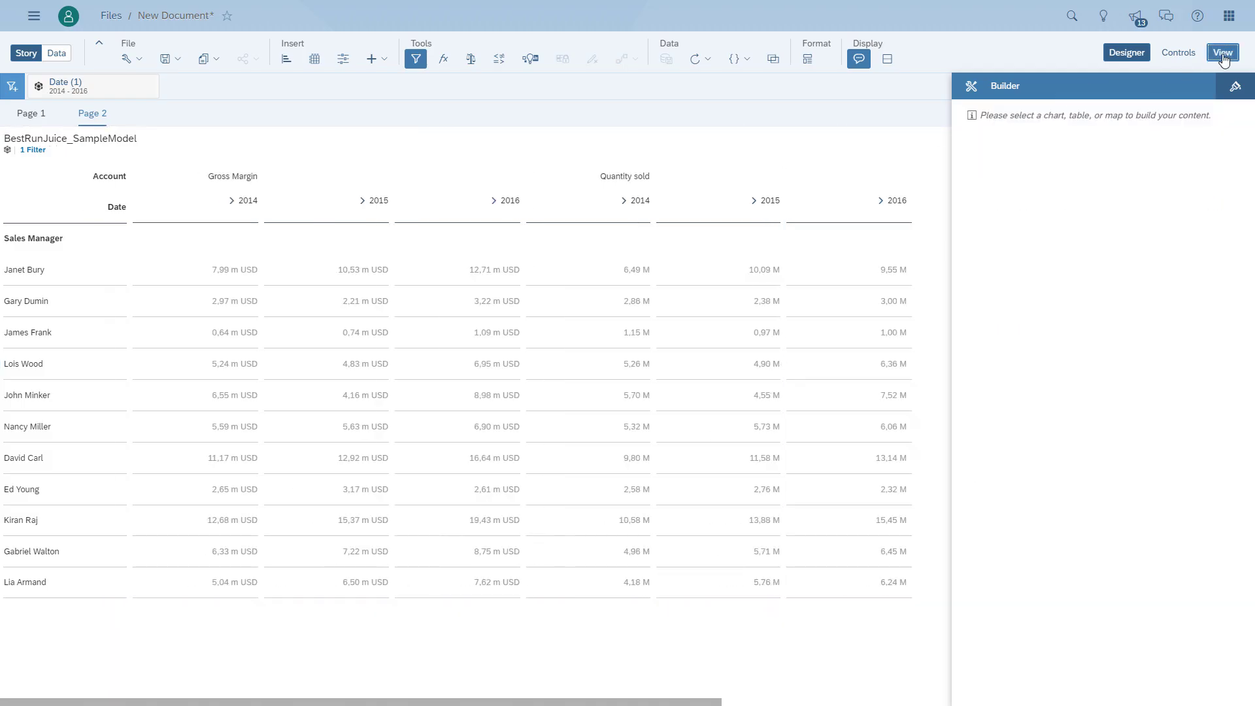
Switch to view mode, review Page 1 and Page 2, and show the save and export options.
left_click(1221, 52)
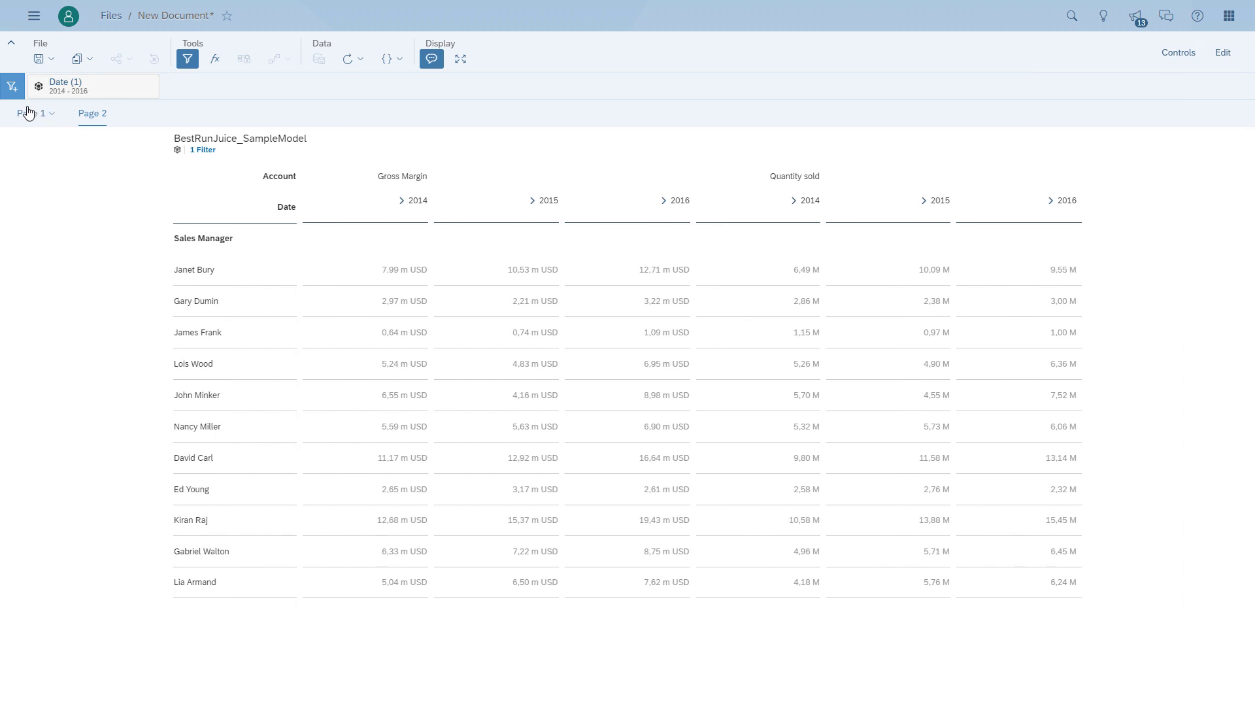
left_click(29, 113)
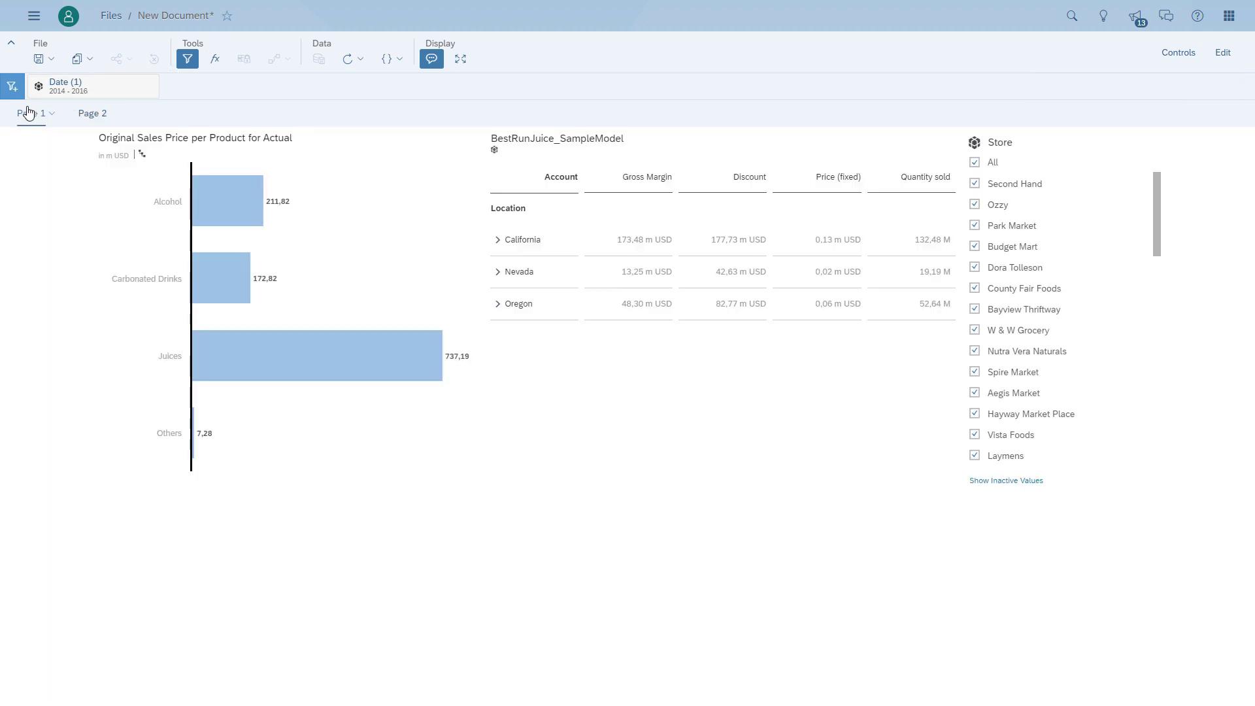
left_click(87, 113)
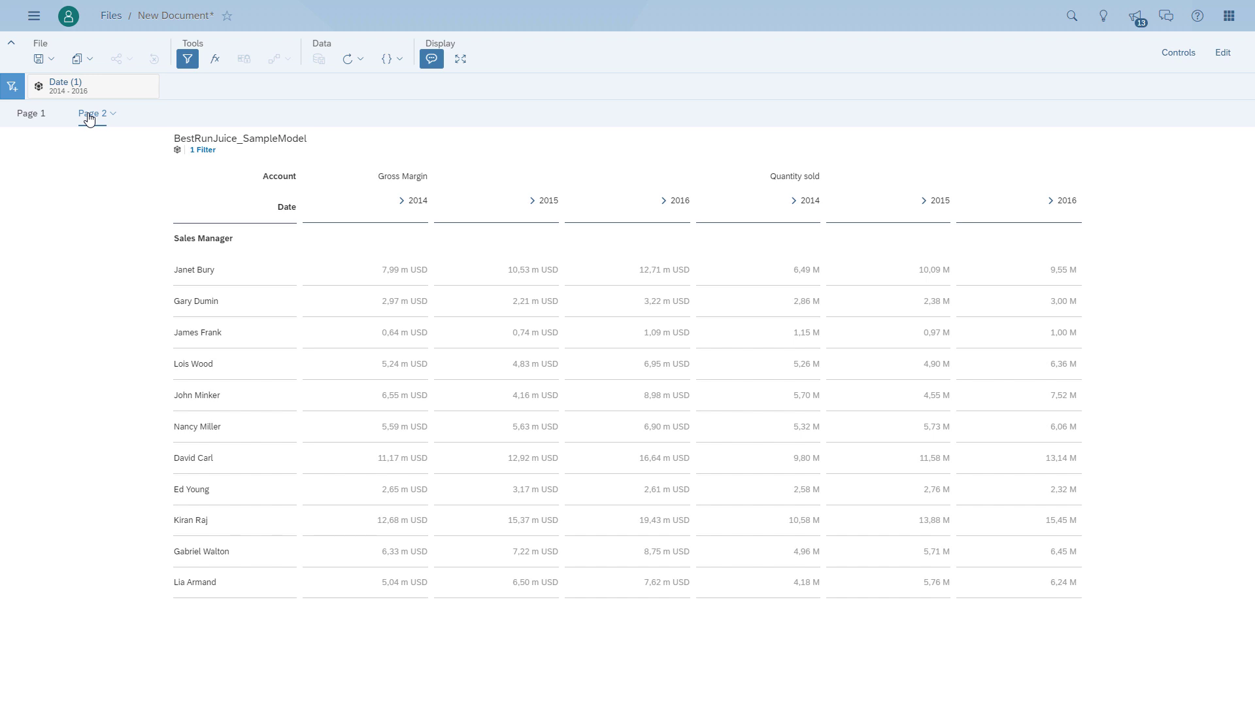
left_click(27, 113)
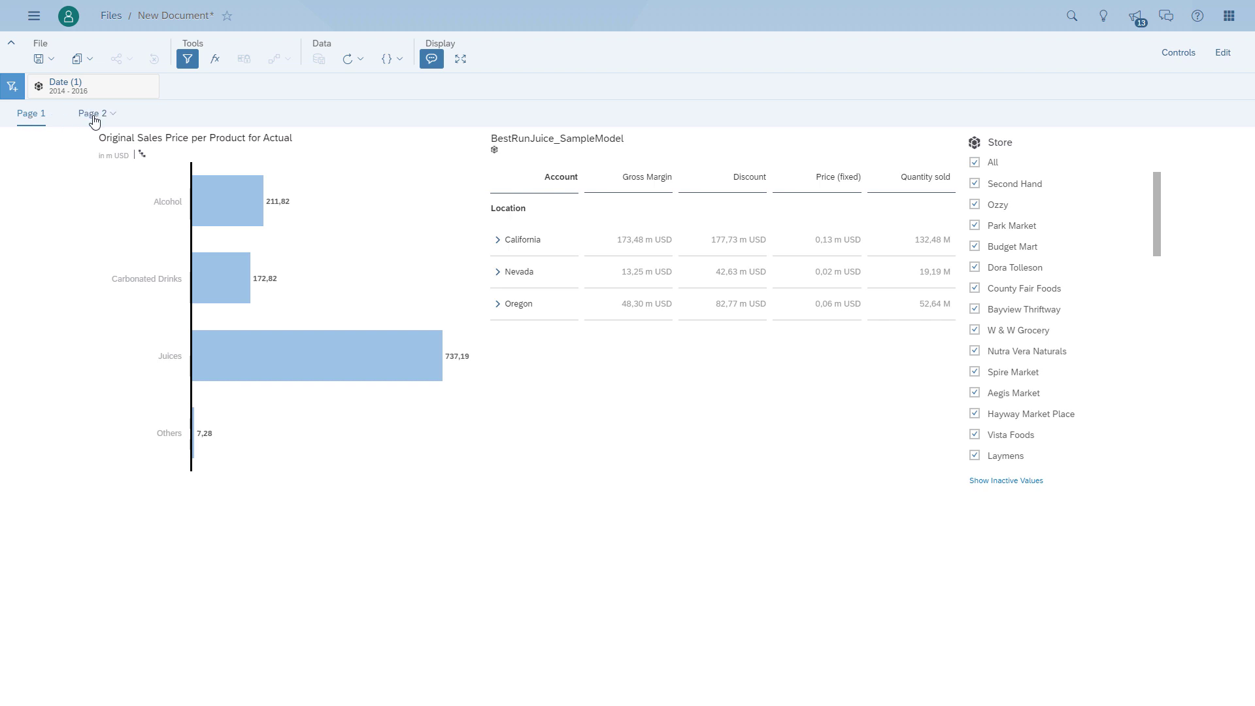
left_click(53, 58)
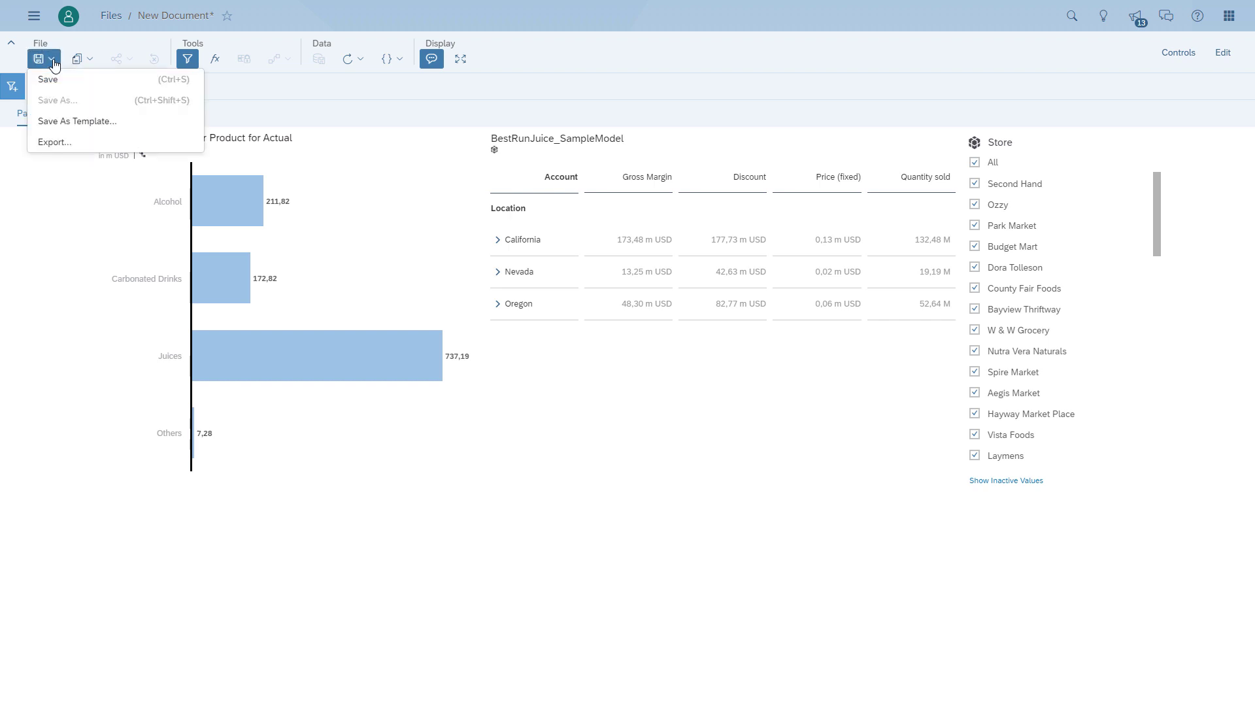
Export the story as a PDF of all pages with an appendix inserted.
left_click(47, 80)
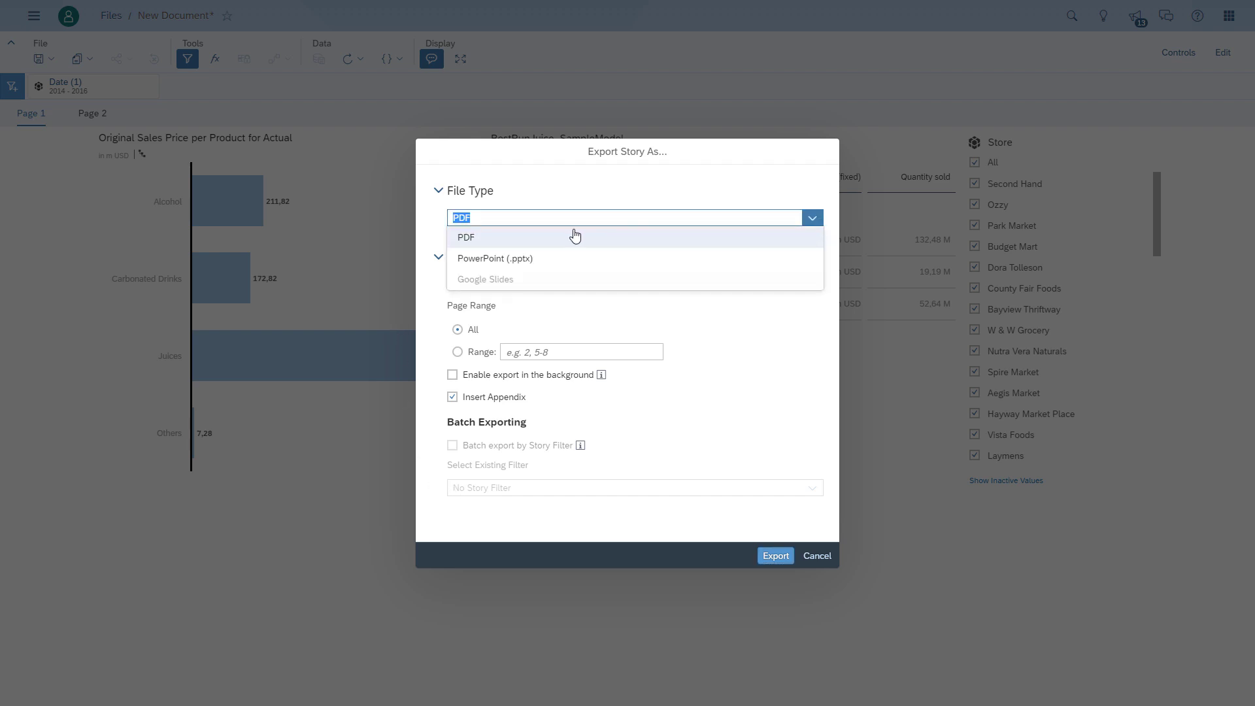
left_click(466, 236)
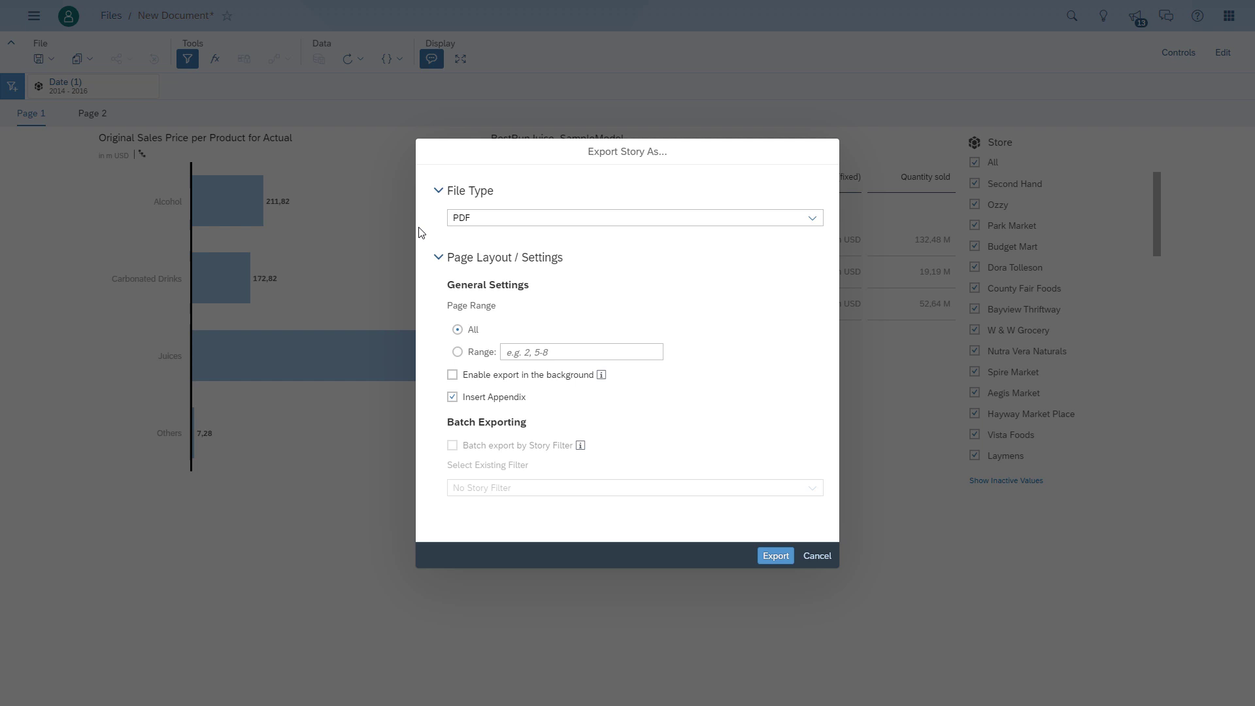
left_click(773, 555)
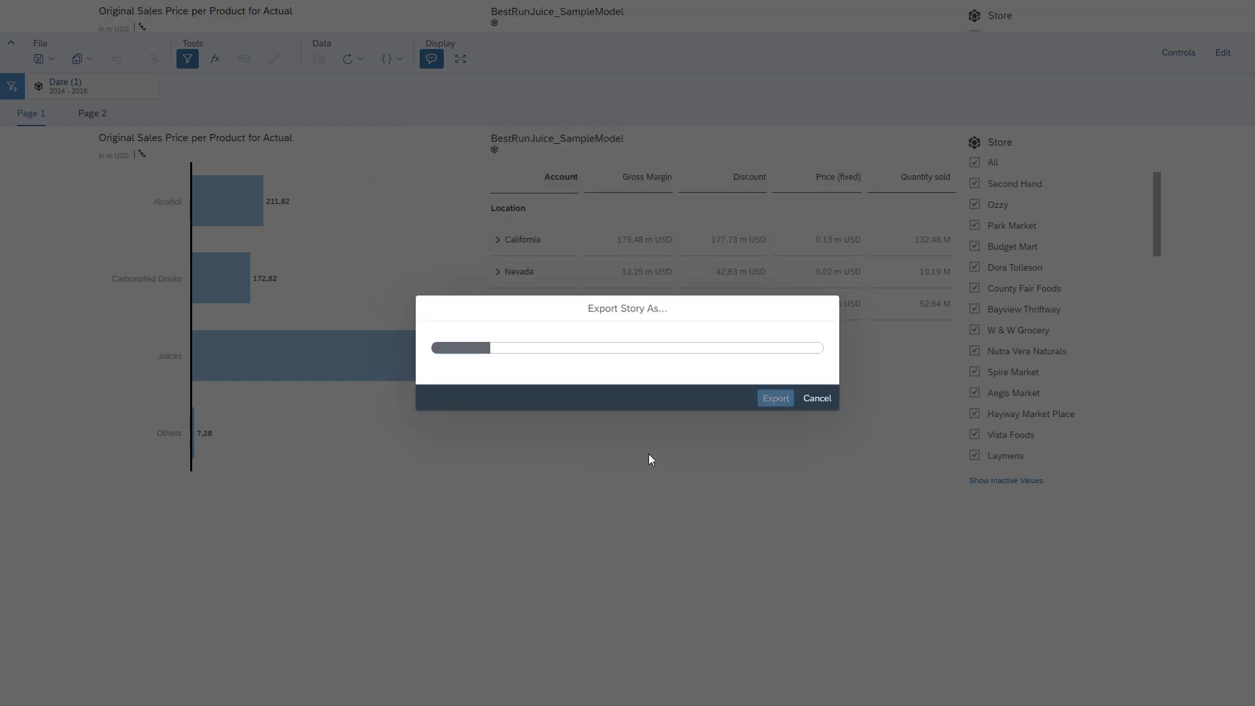
left_click(774, 397)
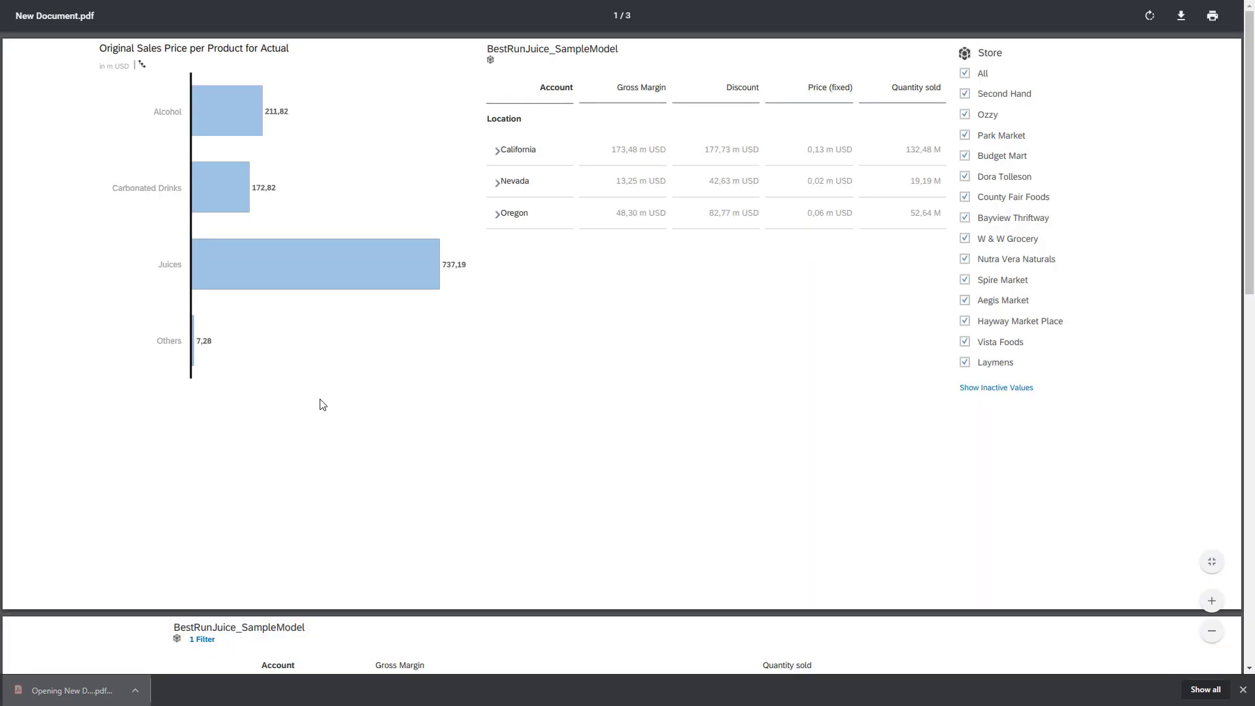
mouse_move(596, 404)
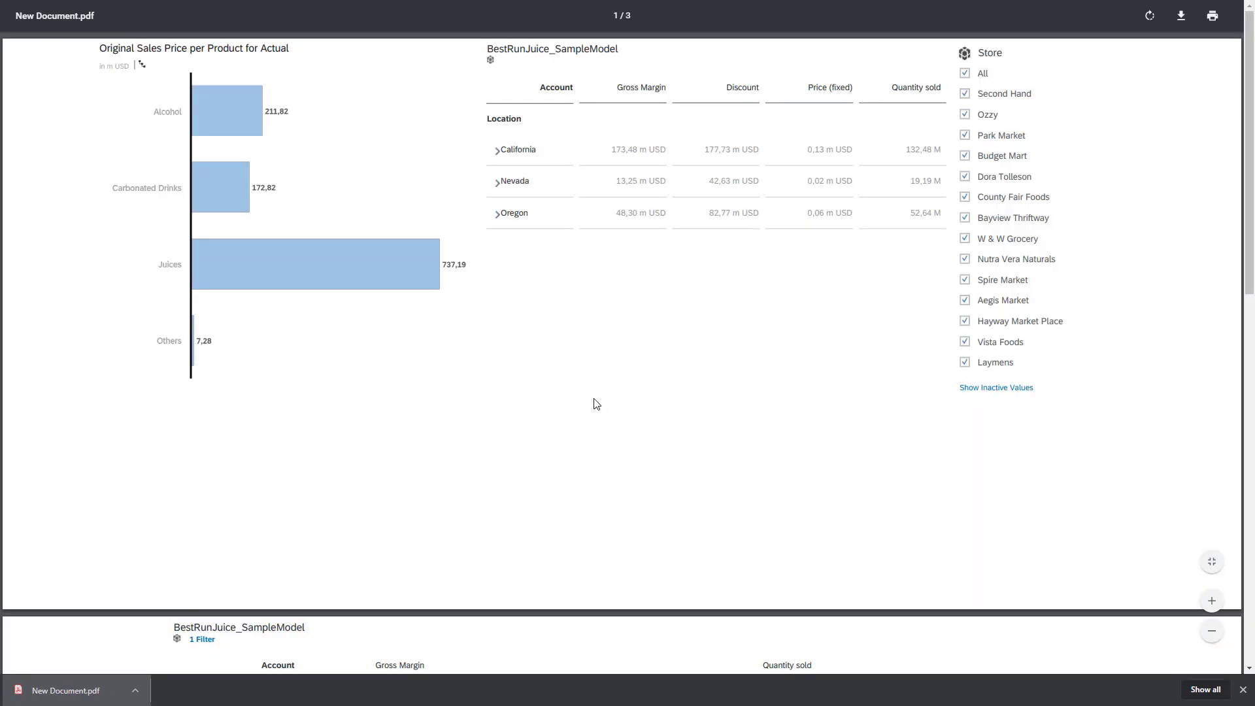
mouse_move(485, 240)
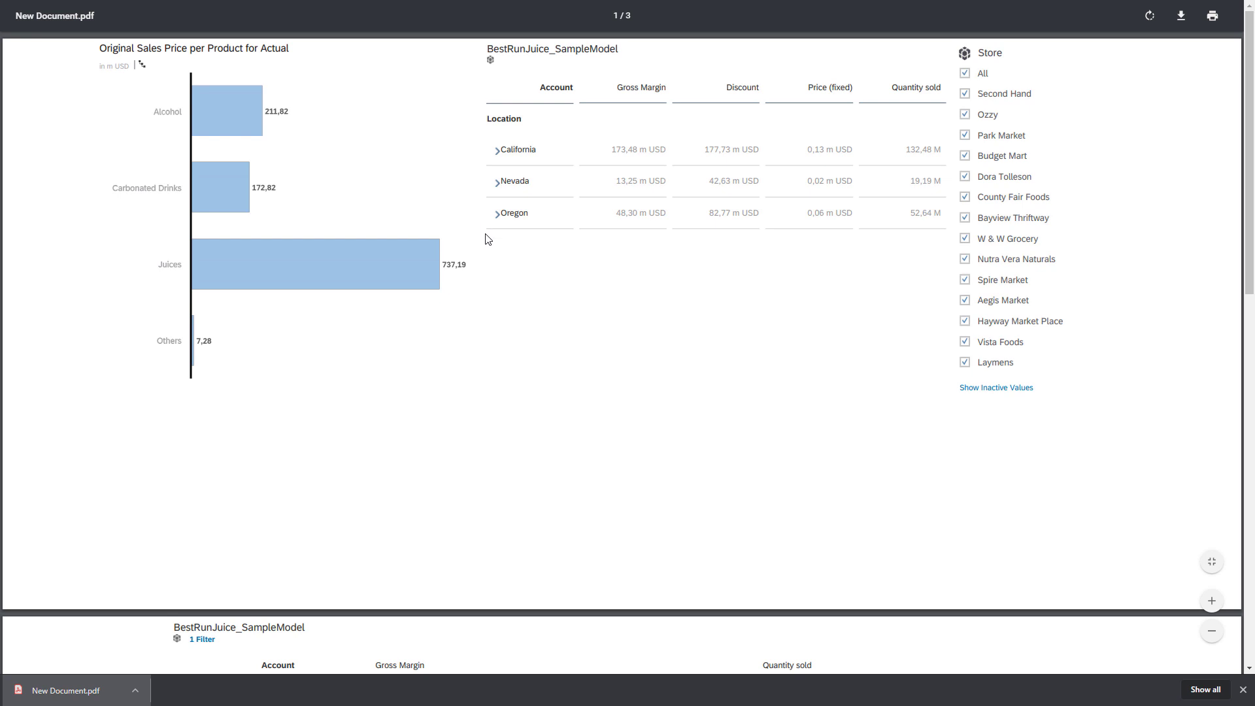
scroll("down", 3)
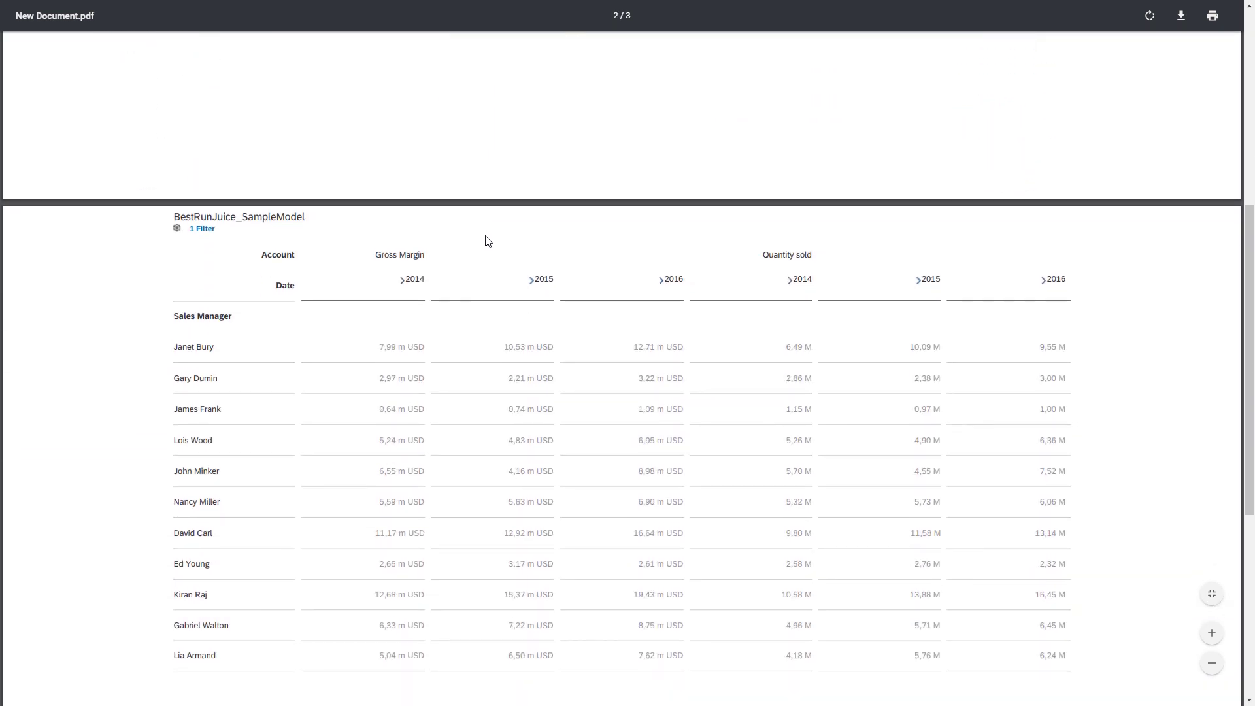
scroll("down", 3)
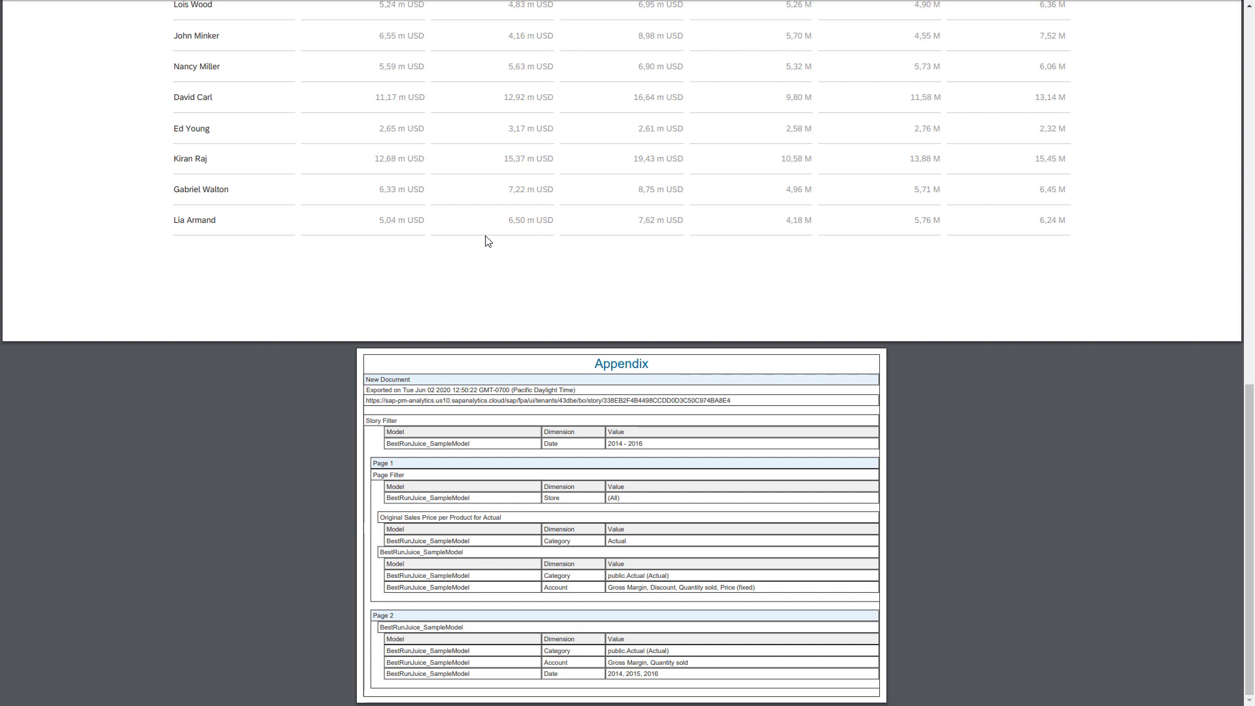
scroll("up", 3)
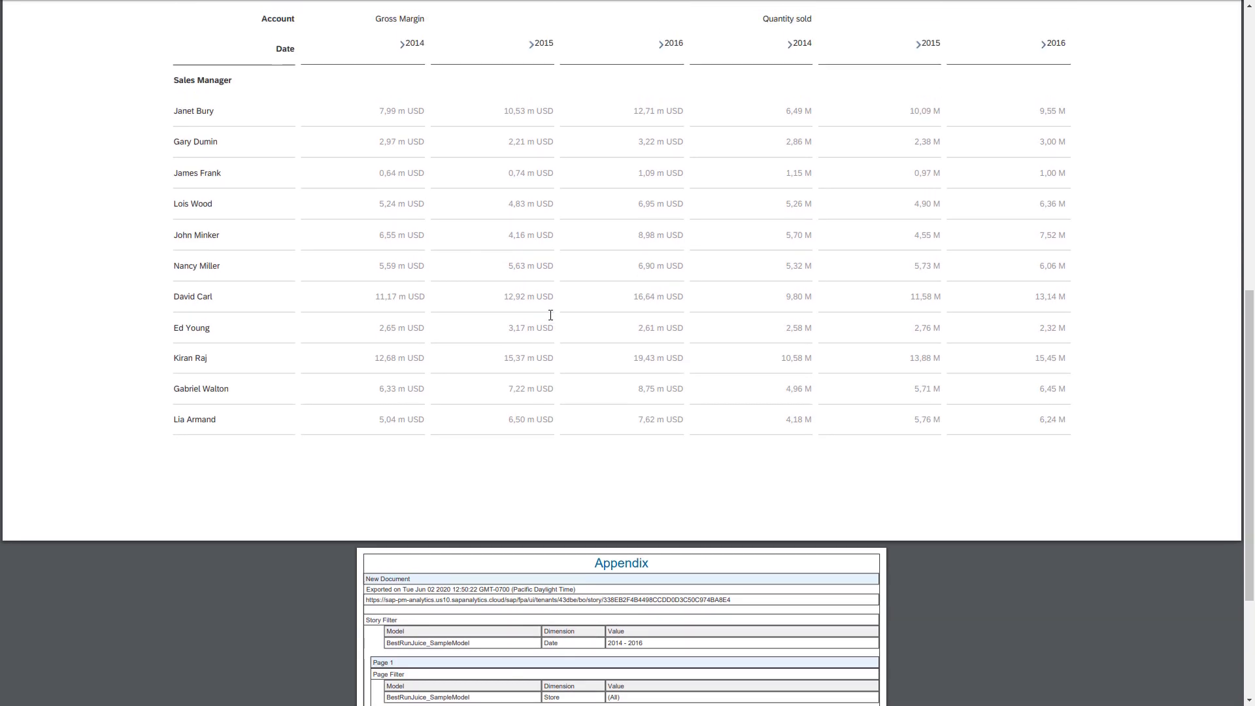
scroll("up", 3)
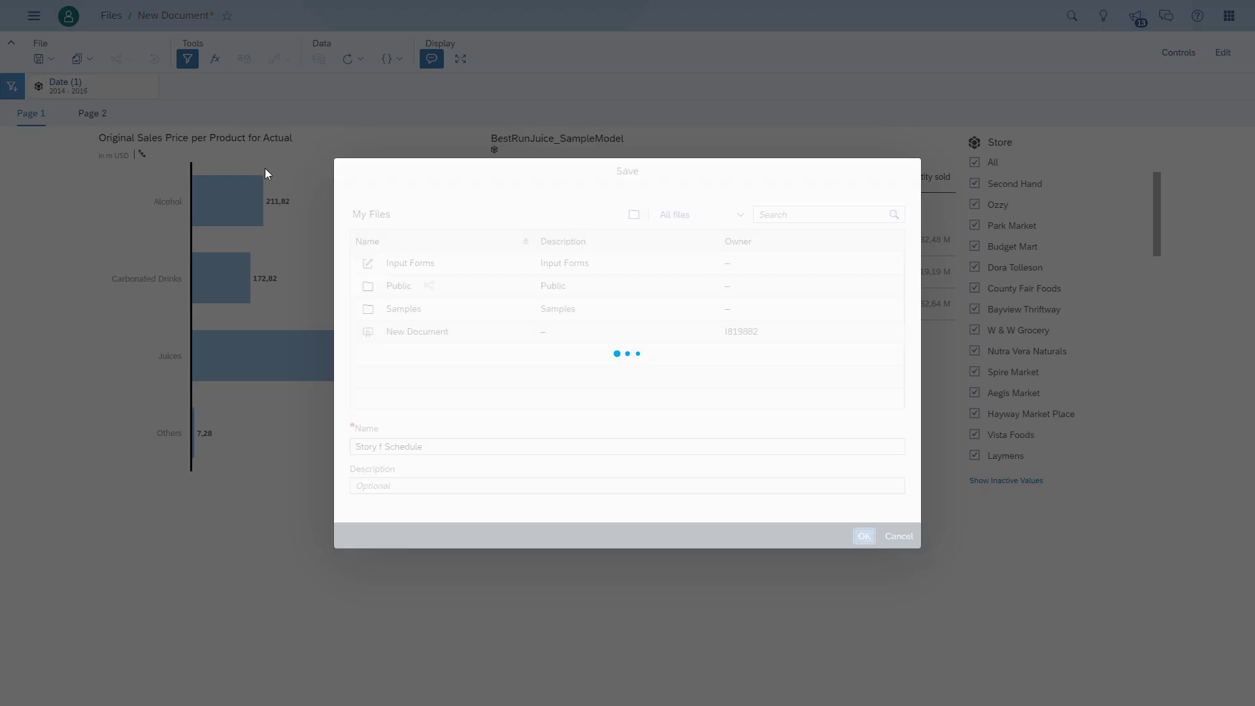
Save the story as 'Story f Schedule' and start a Schedule Publication from Share.
left_click(863, 536)
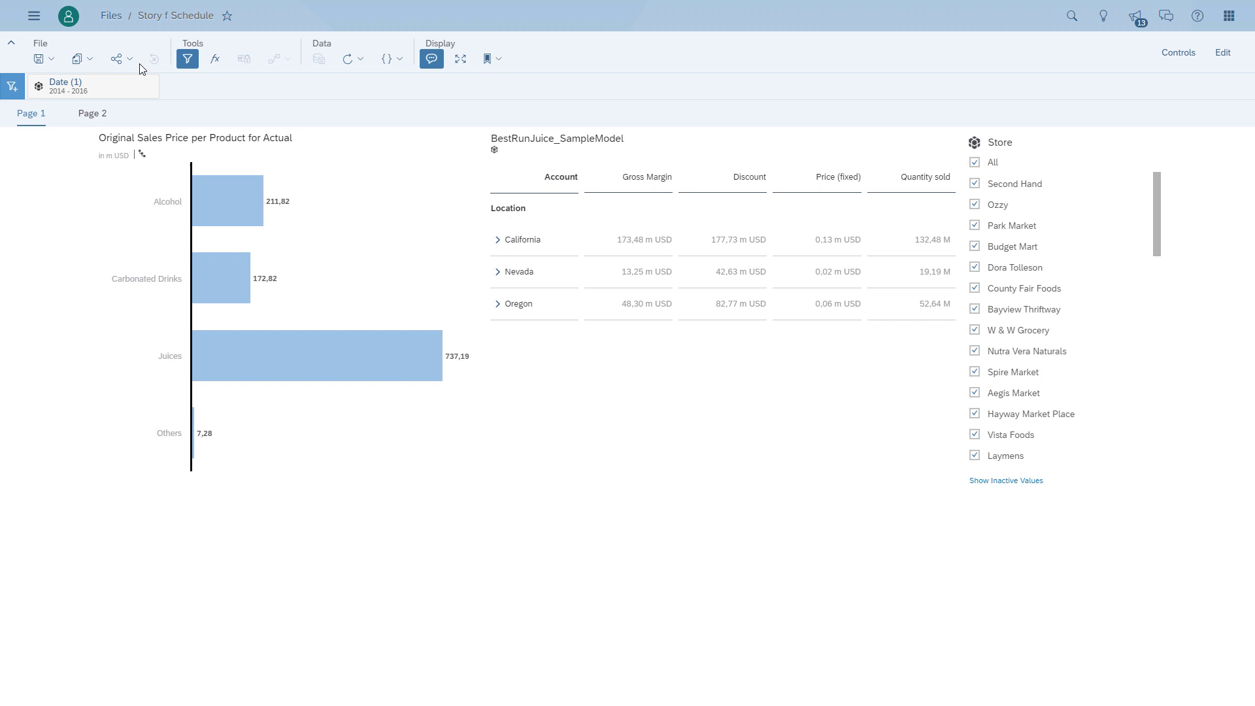
left_click(117, 59)
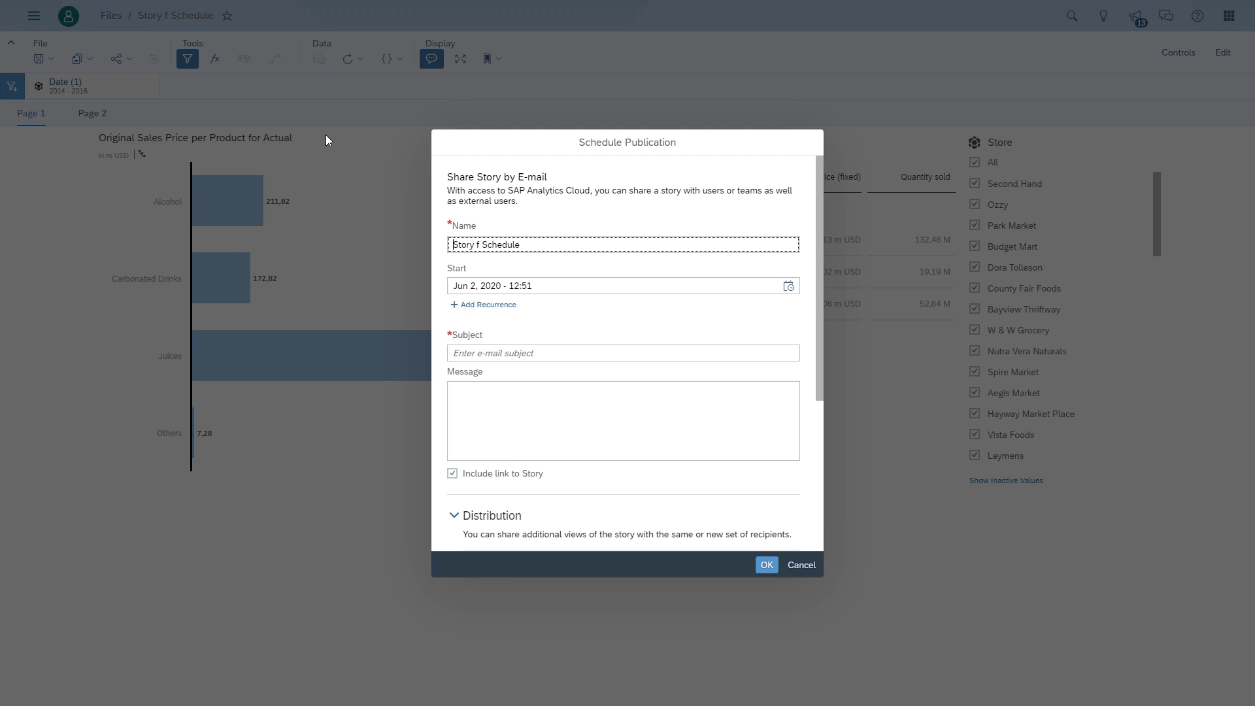
Name the schedule 'Scheduling - Story f Schedule'.
left_click(536, 245)
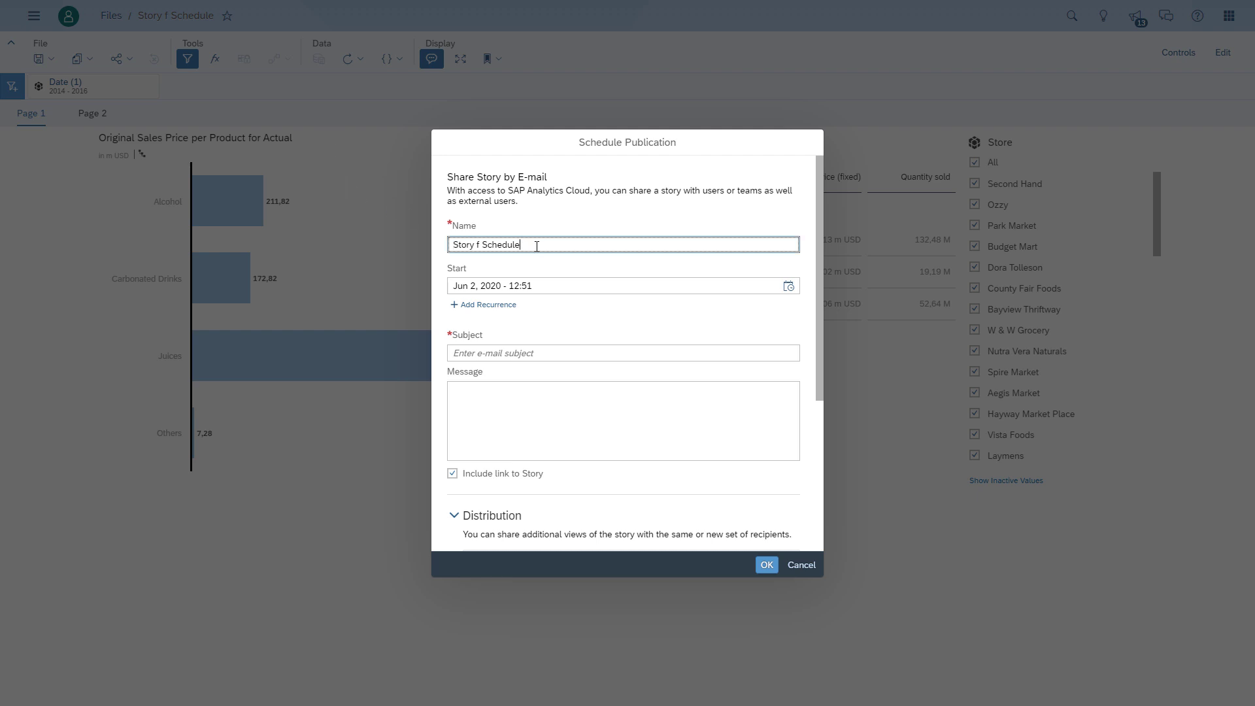
type("Scheduling -")
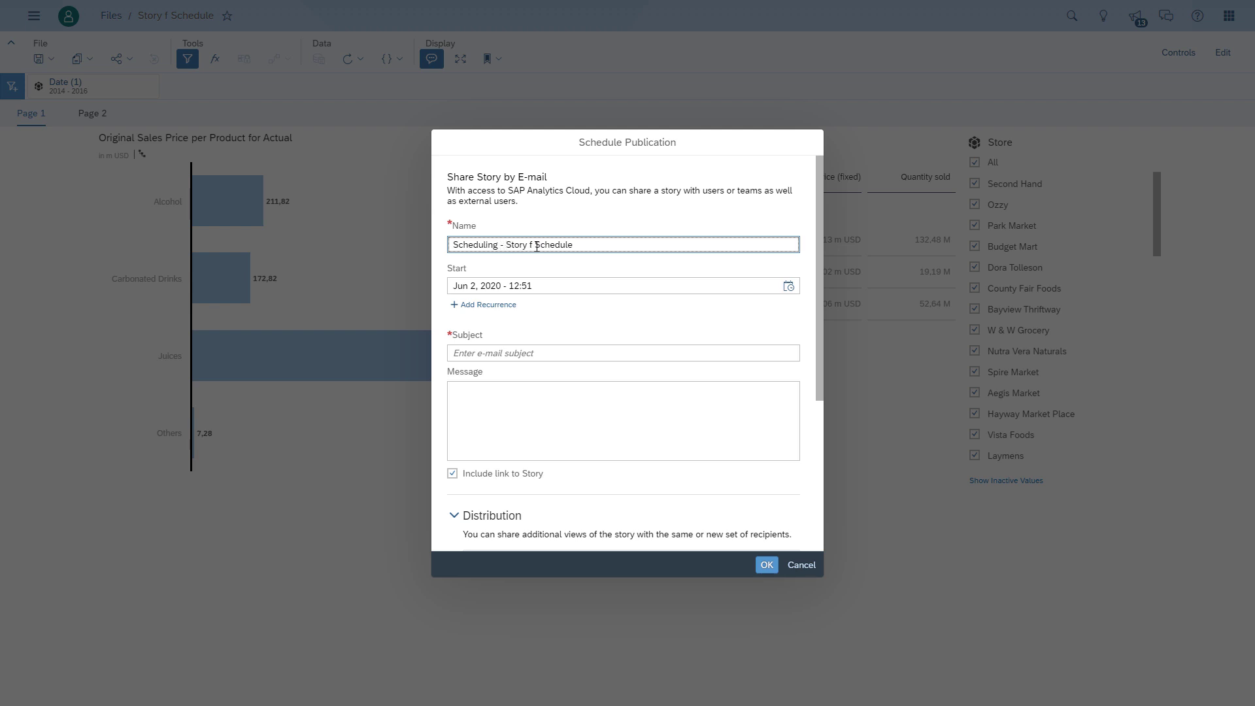
mouse_move(437, 283)
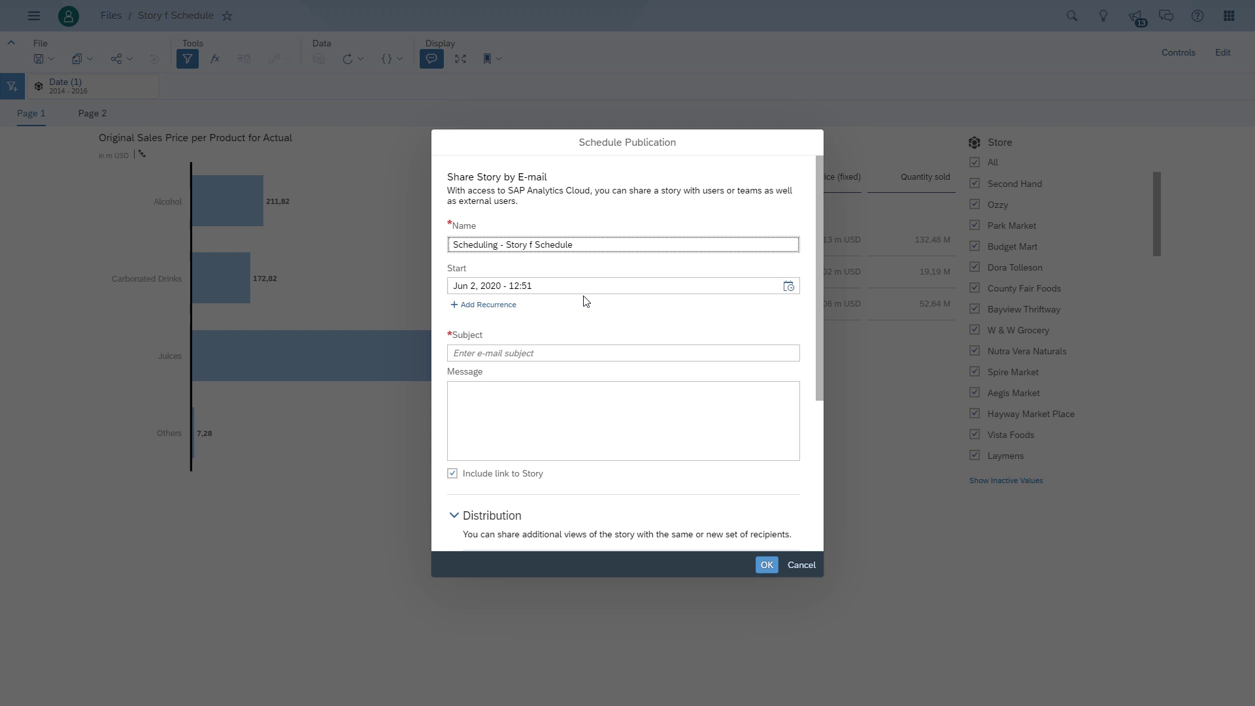
left_click(623, 285)
type("5")
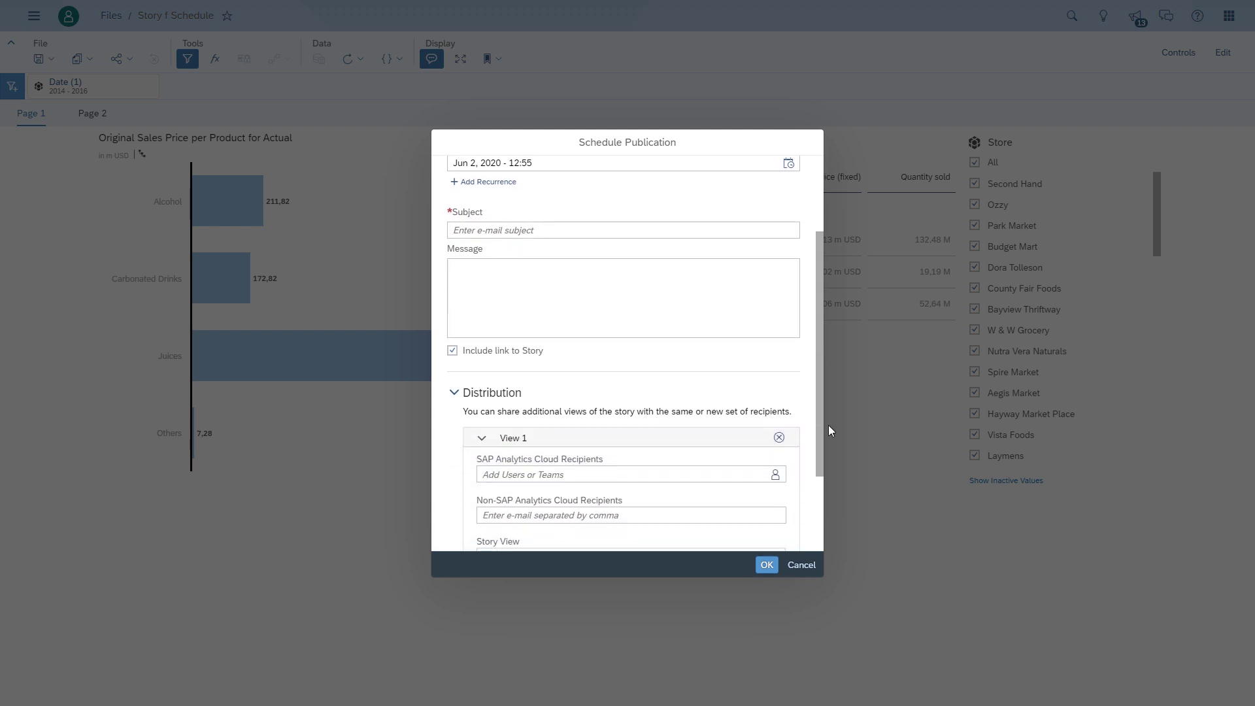
Enter subject 'Scheduling SAP Analytics Cloud Story' and message 'Message Text here'.
left_click(622, 230)
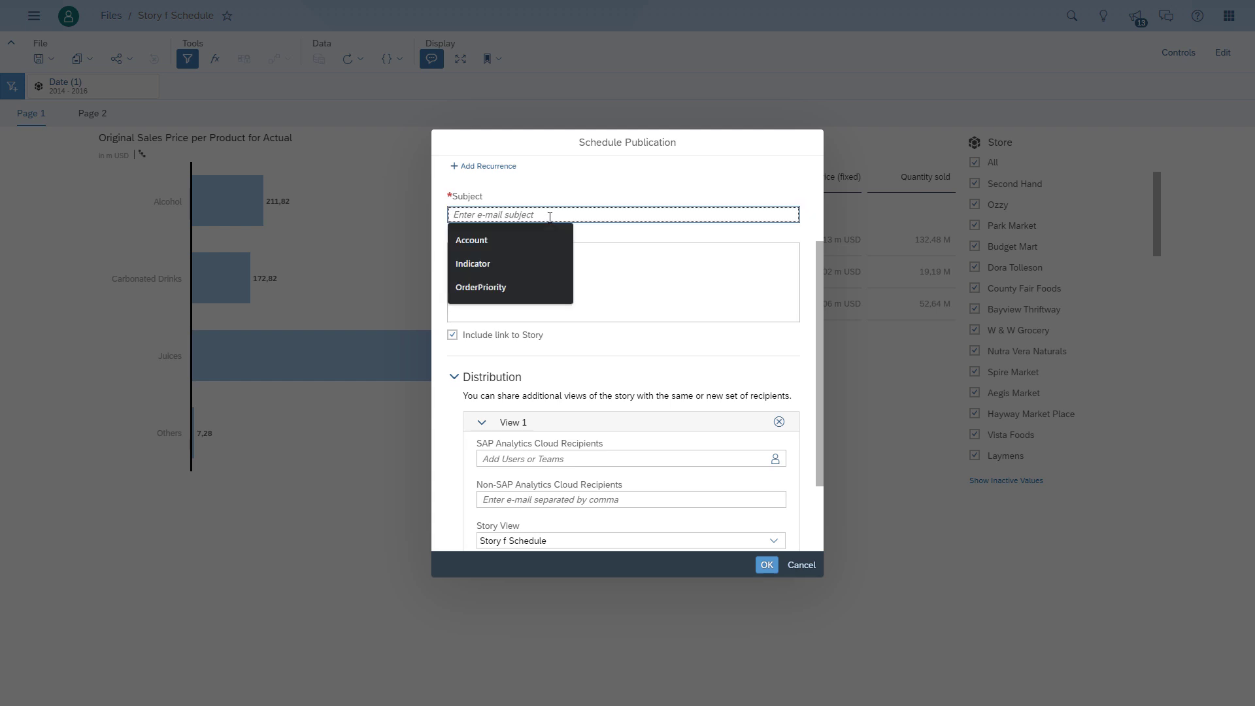
type("Scheduling")
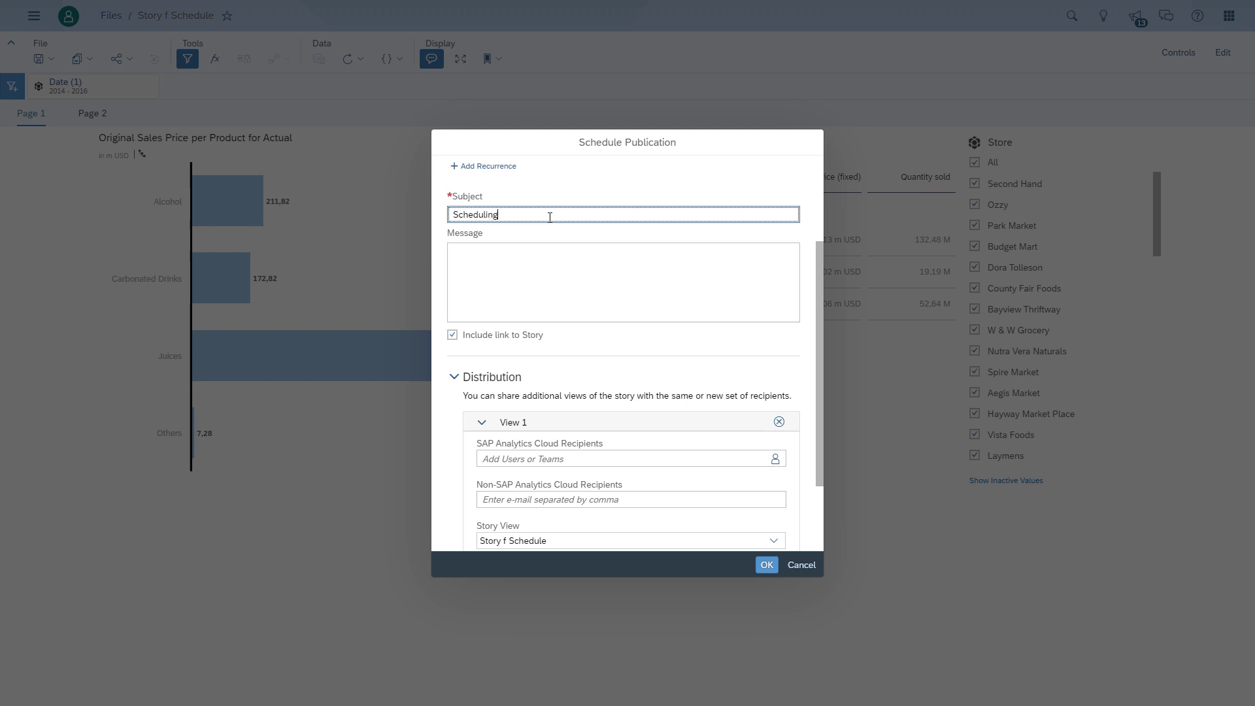
type("SAP A")
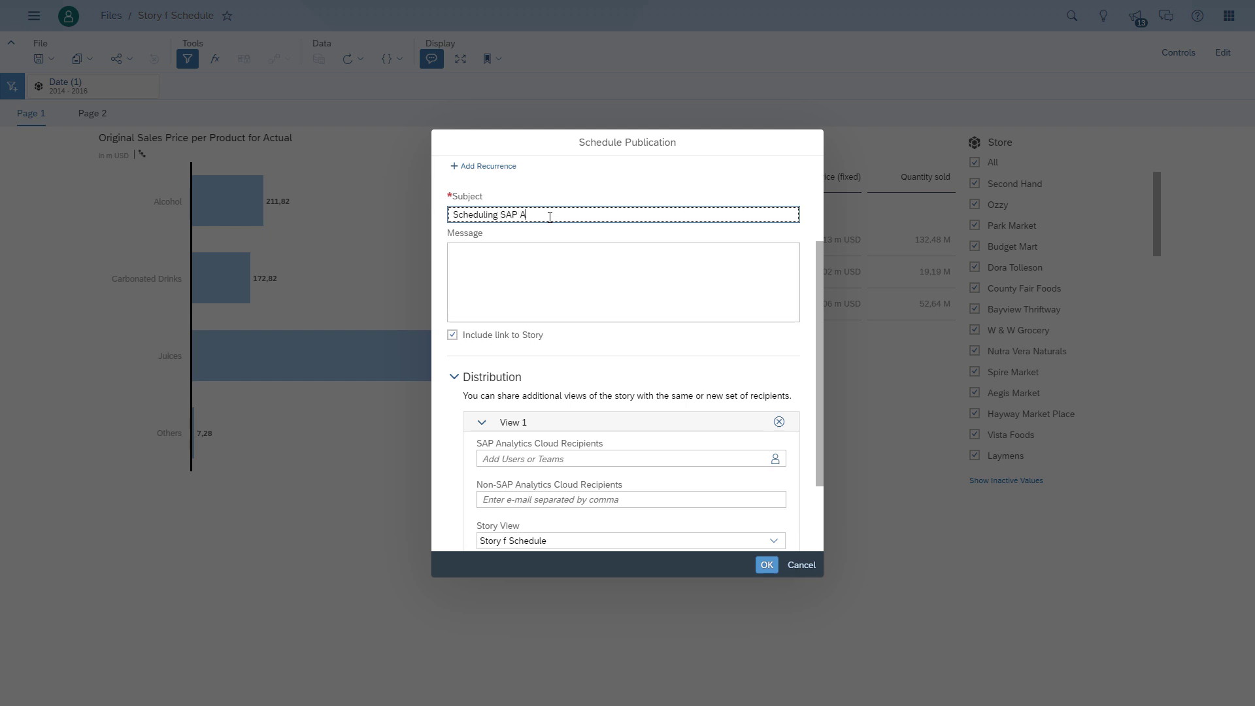
type("nalytics Cloud S")
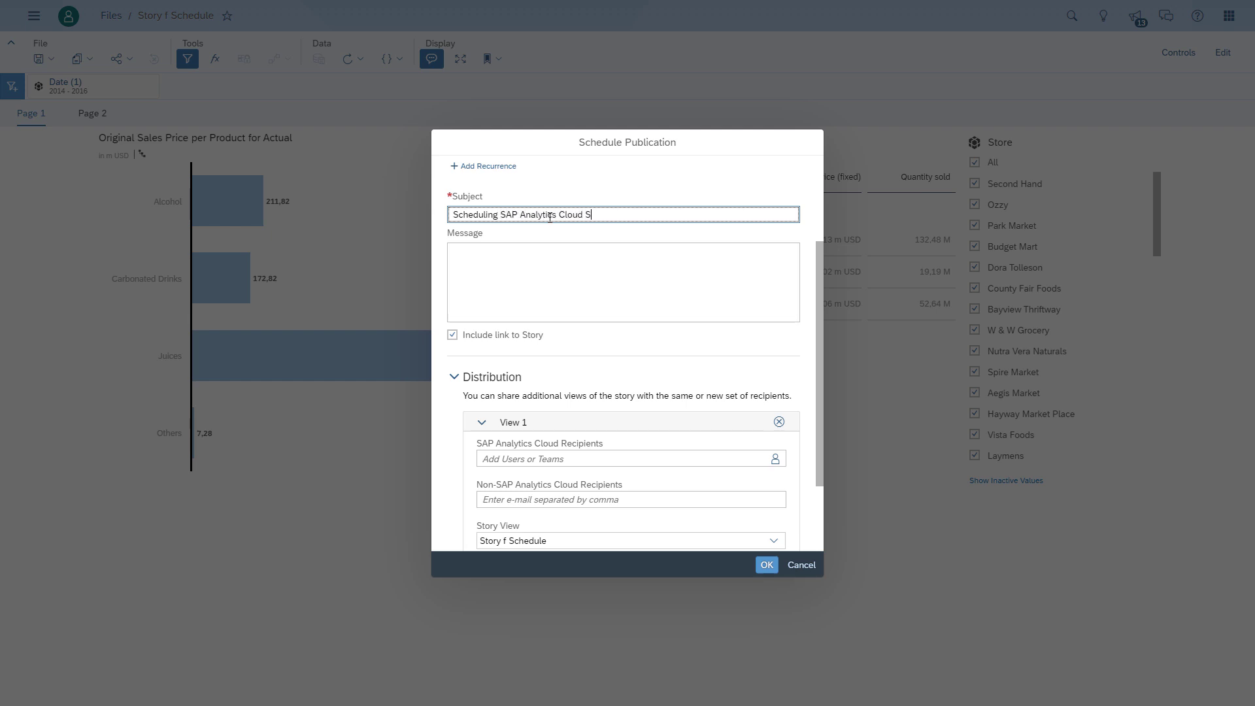
type("tory")
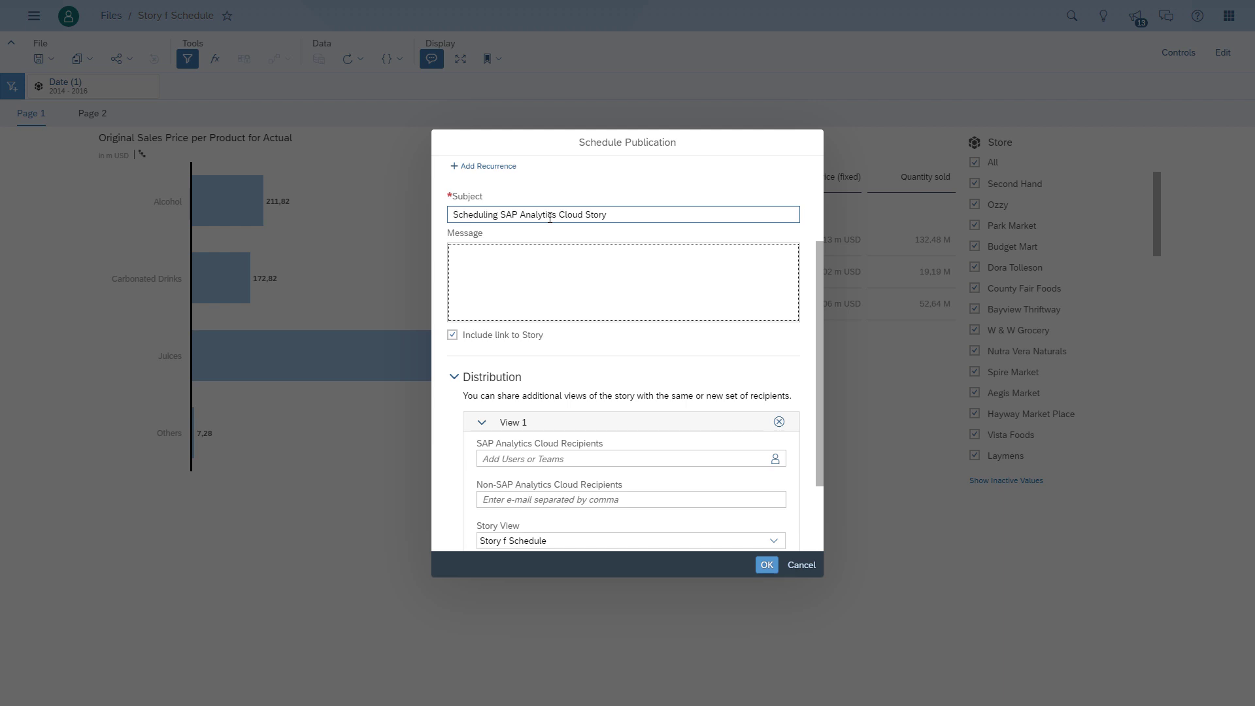
type("Message Te")
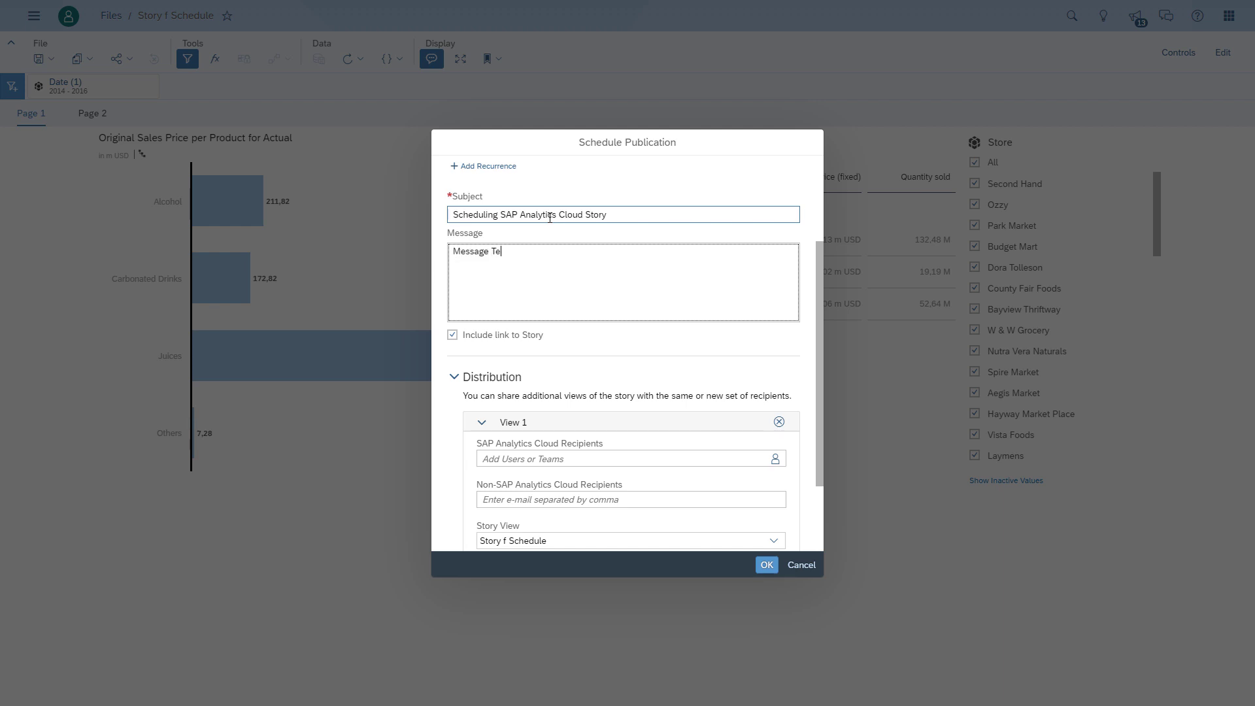
type("xt here")
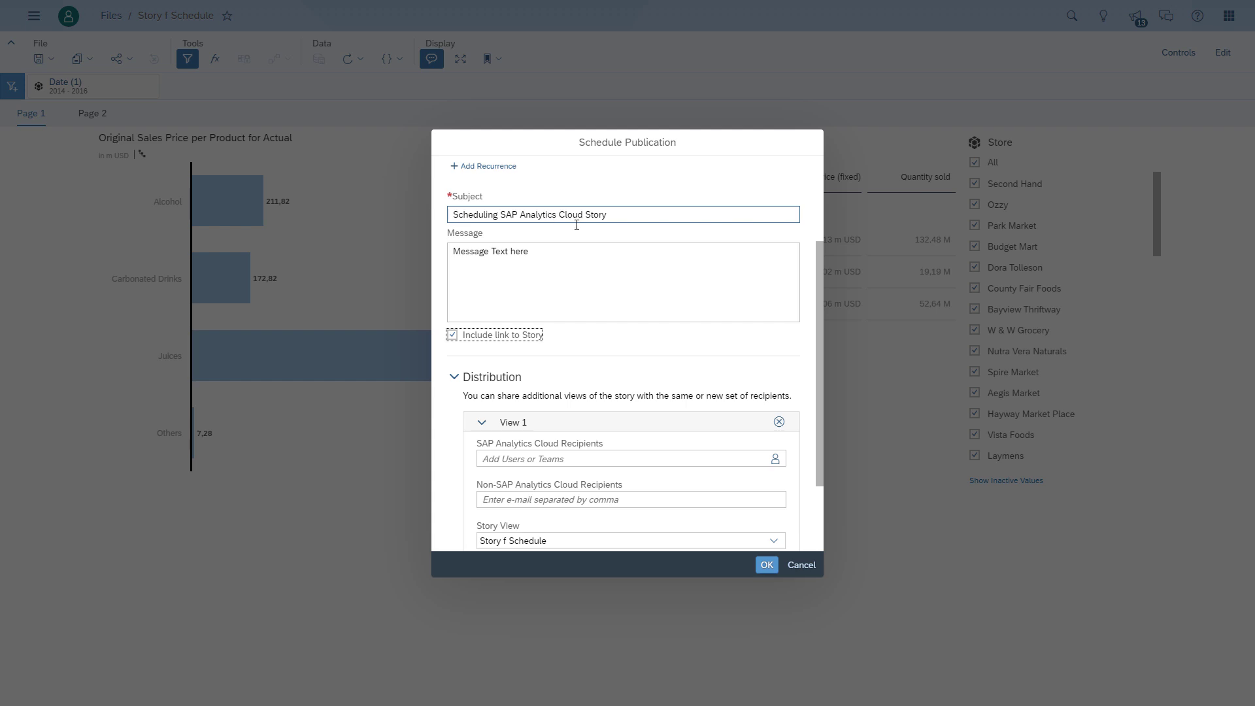
scroll("down", 3)
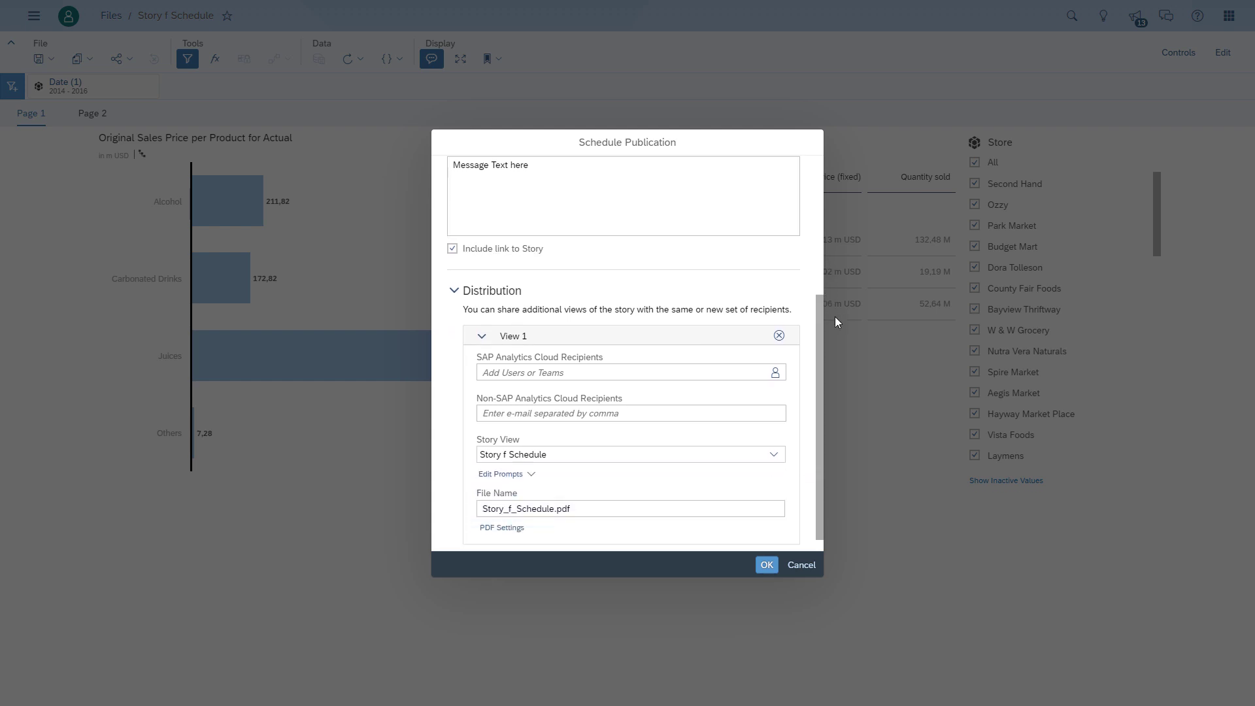
scroll("down", 3)
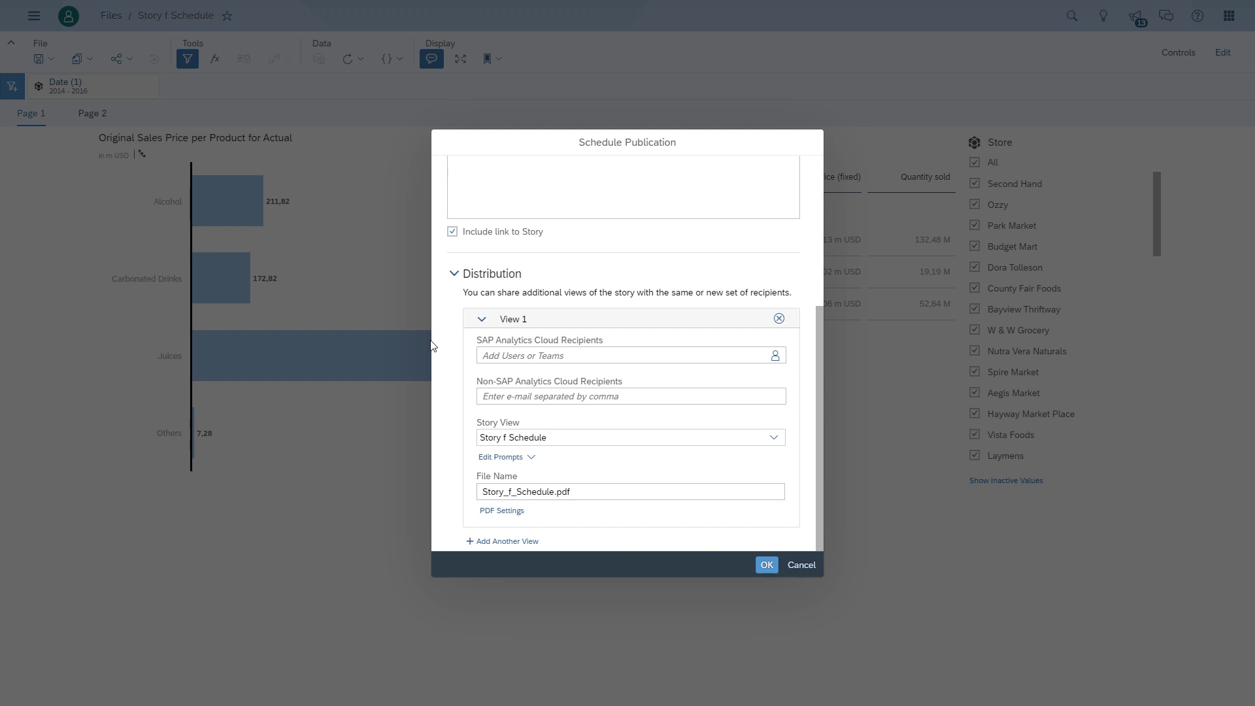
mouse_move(497, 340)
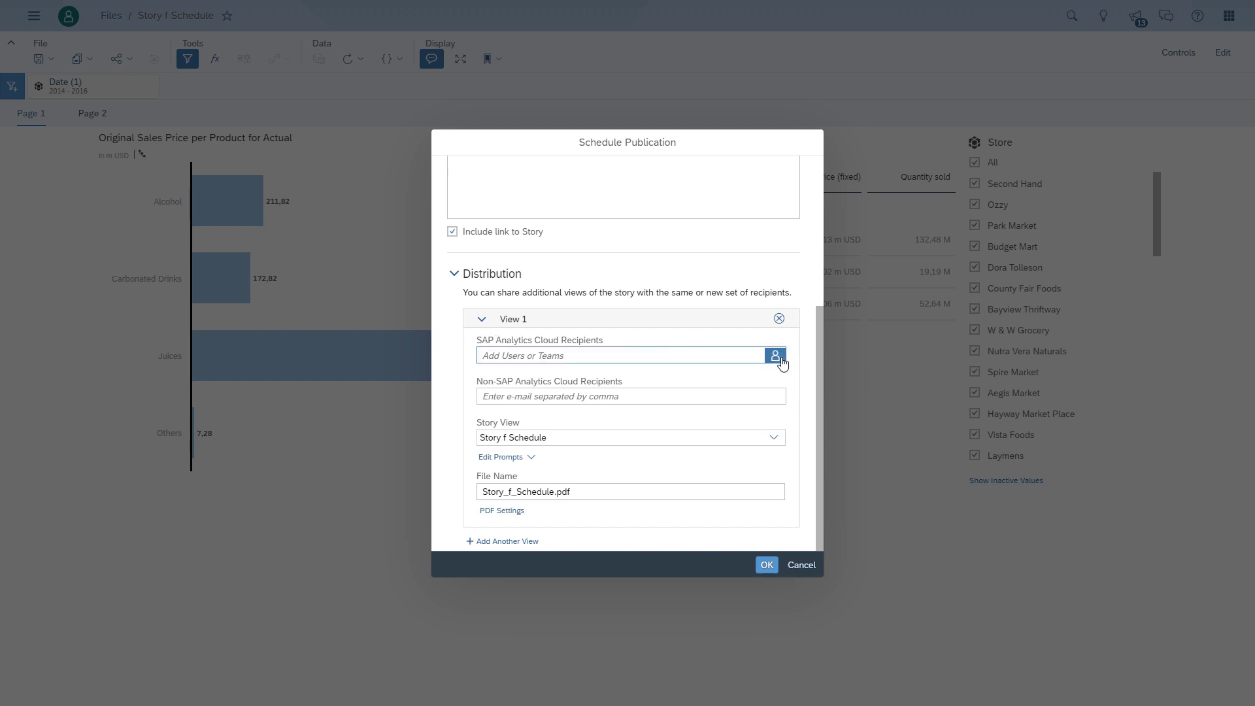
left_click(774, 356)
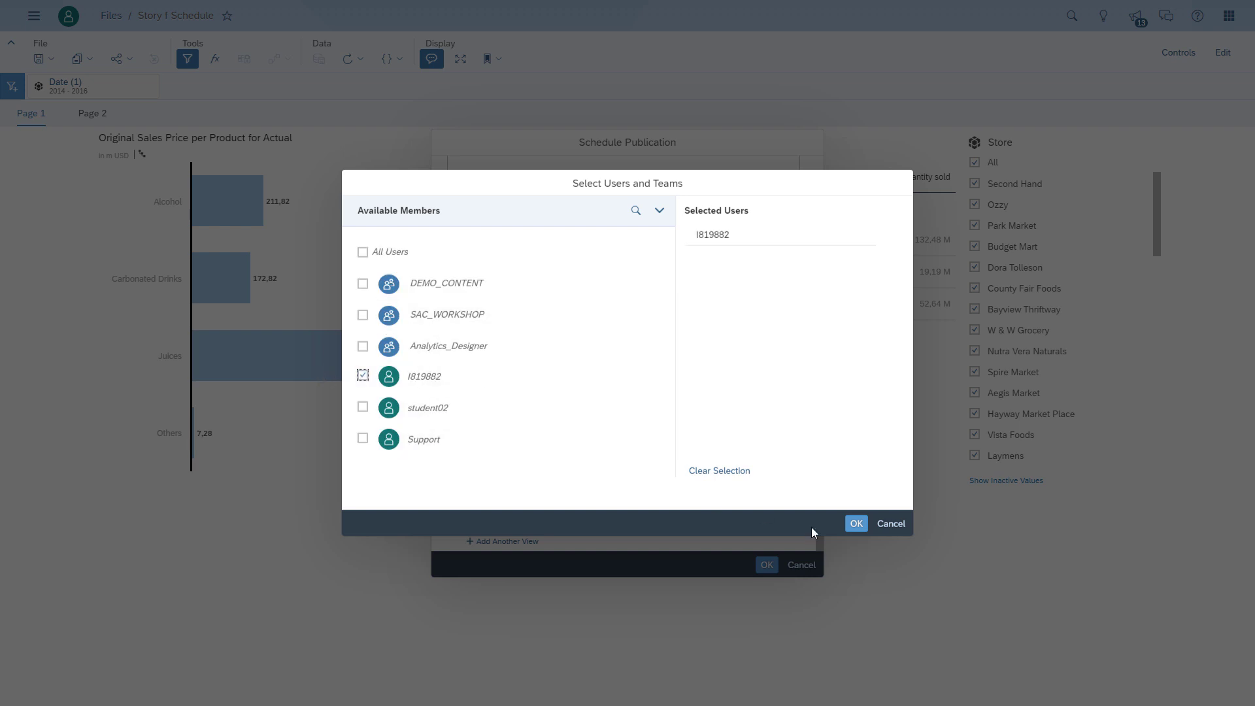
left_click(855, 523)
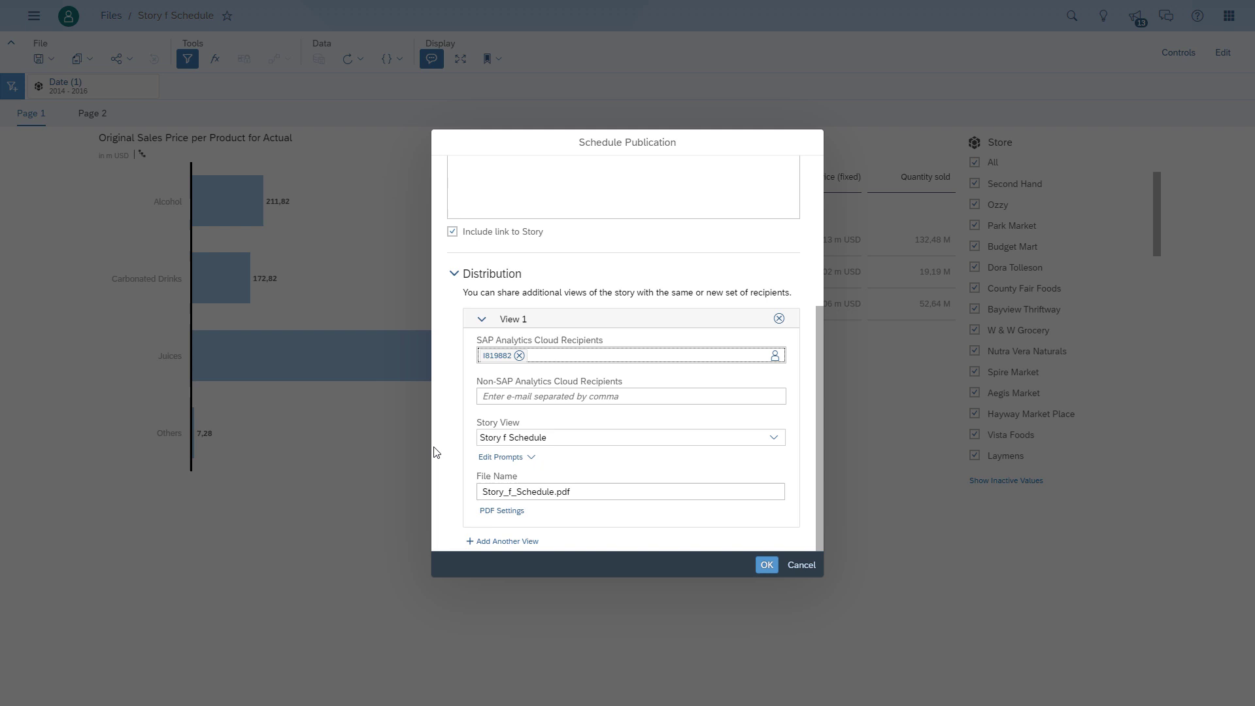
left_click(630, 395)
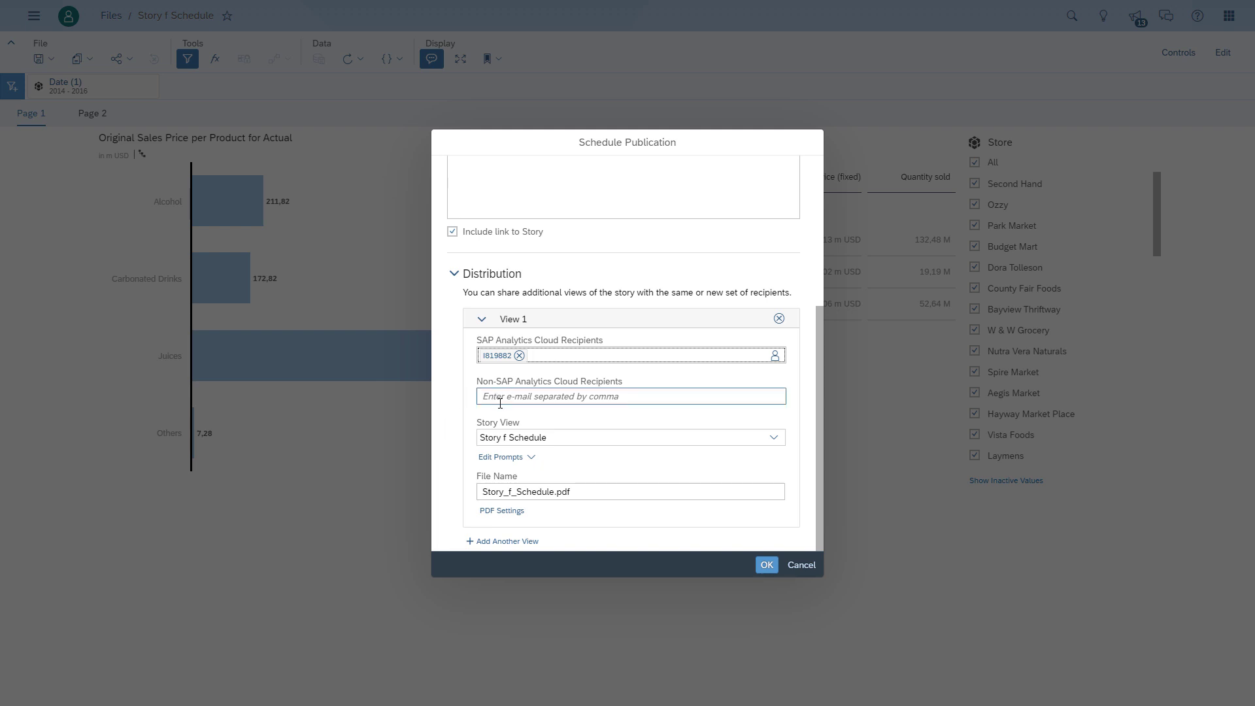
Set the Story View to the original 'Story f Schedule' sent as Story_f_Schedule.pdf.
left_click(648, 354)
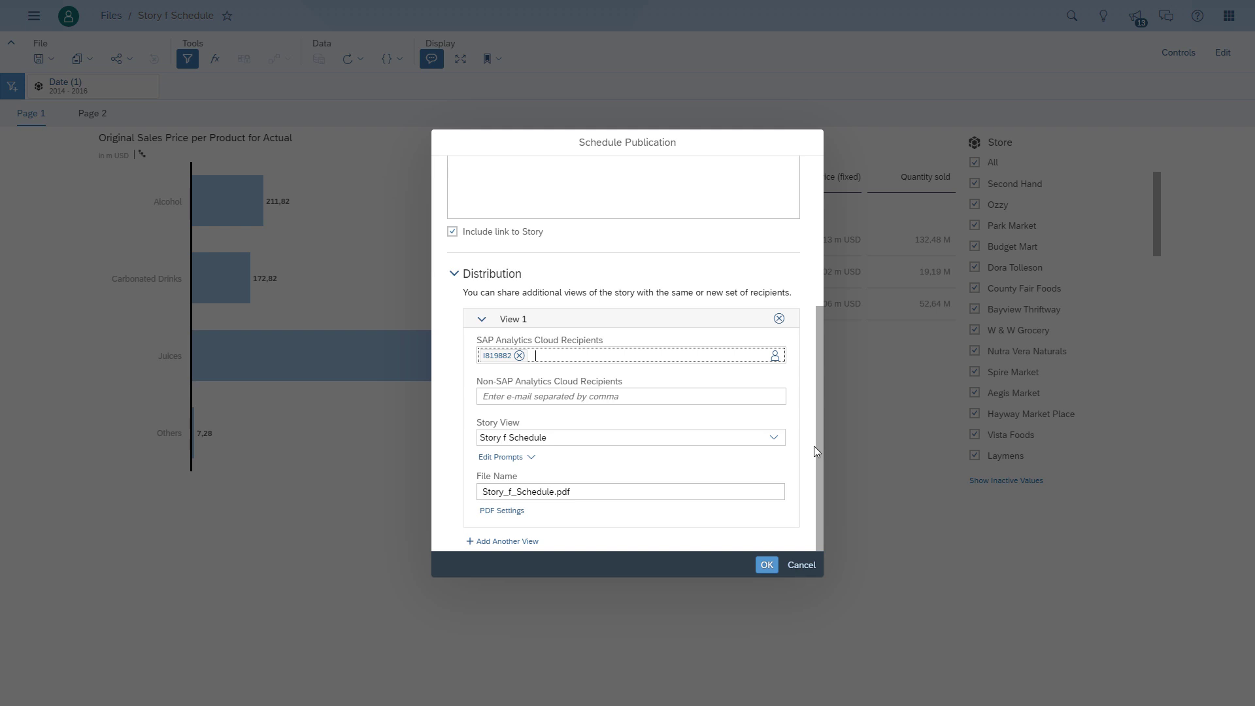
left_click(772, 436)
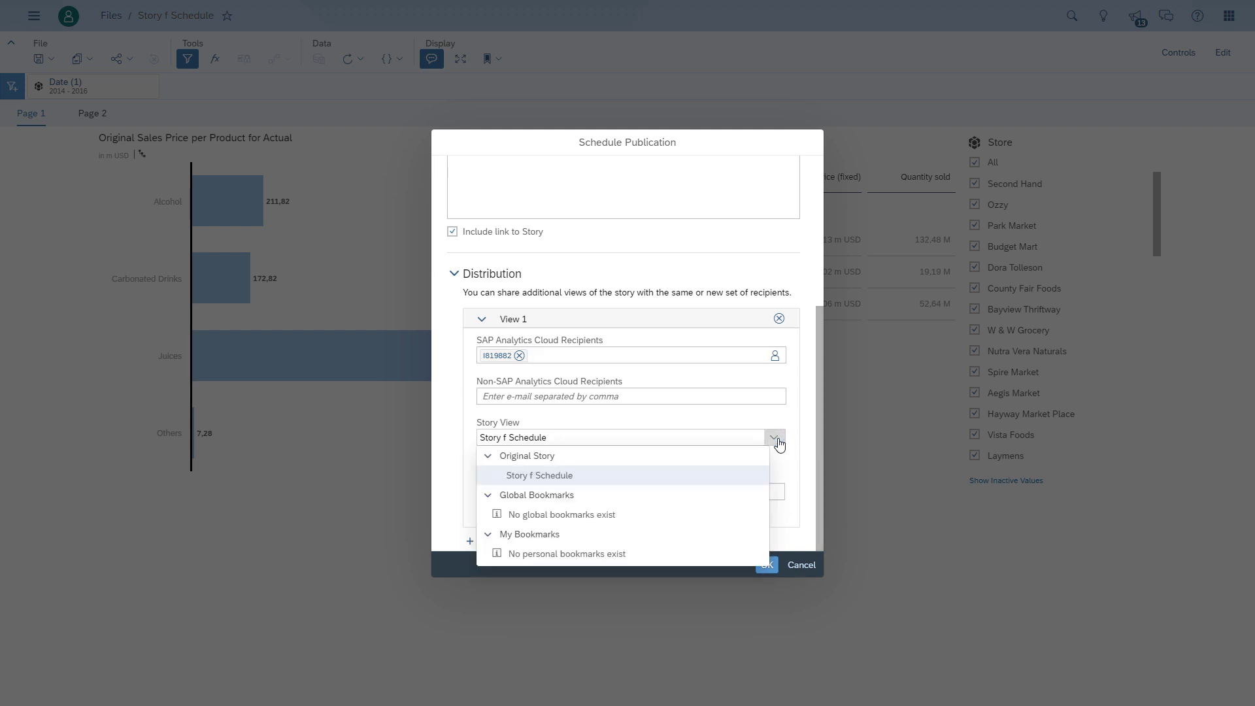
mouse_move(806, 444)
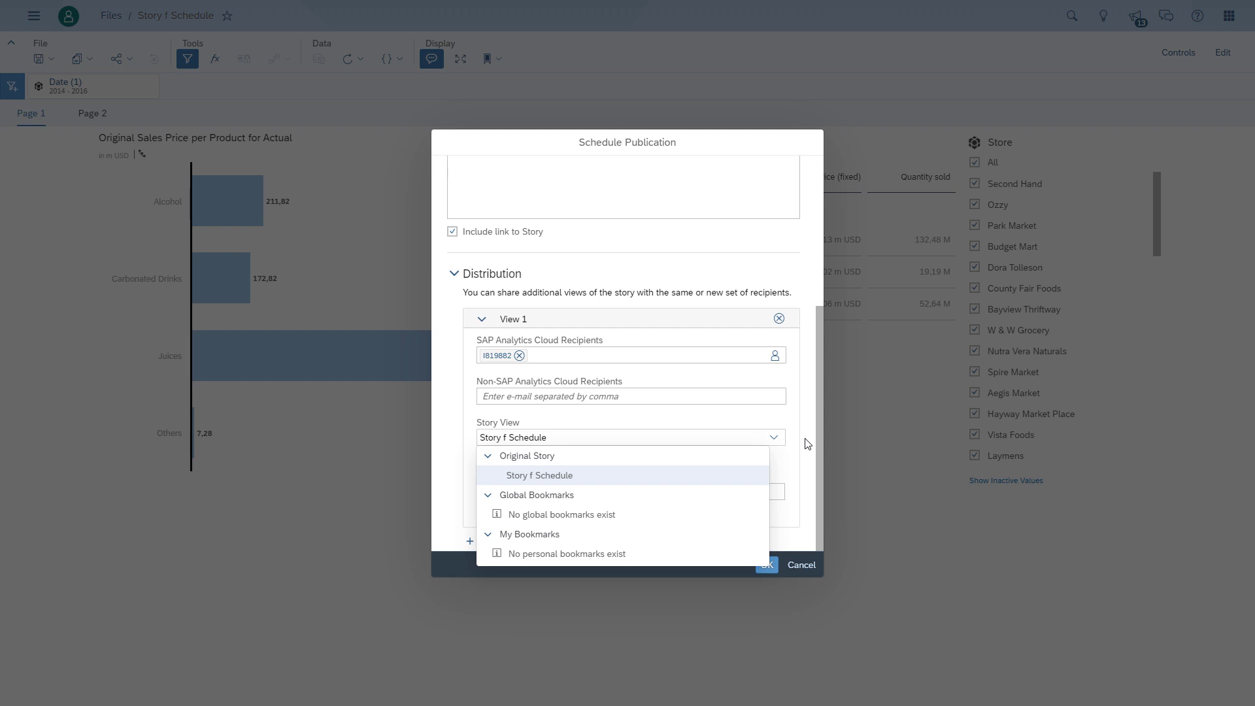
left_click(540, 475)
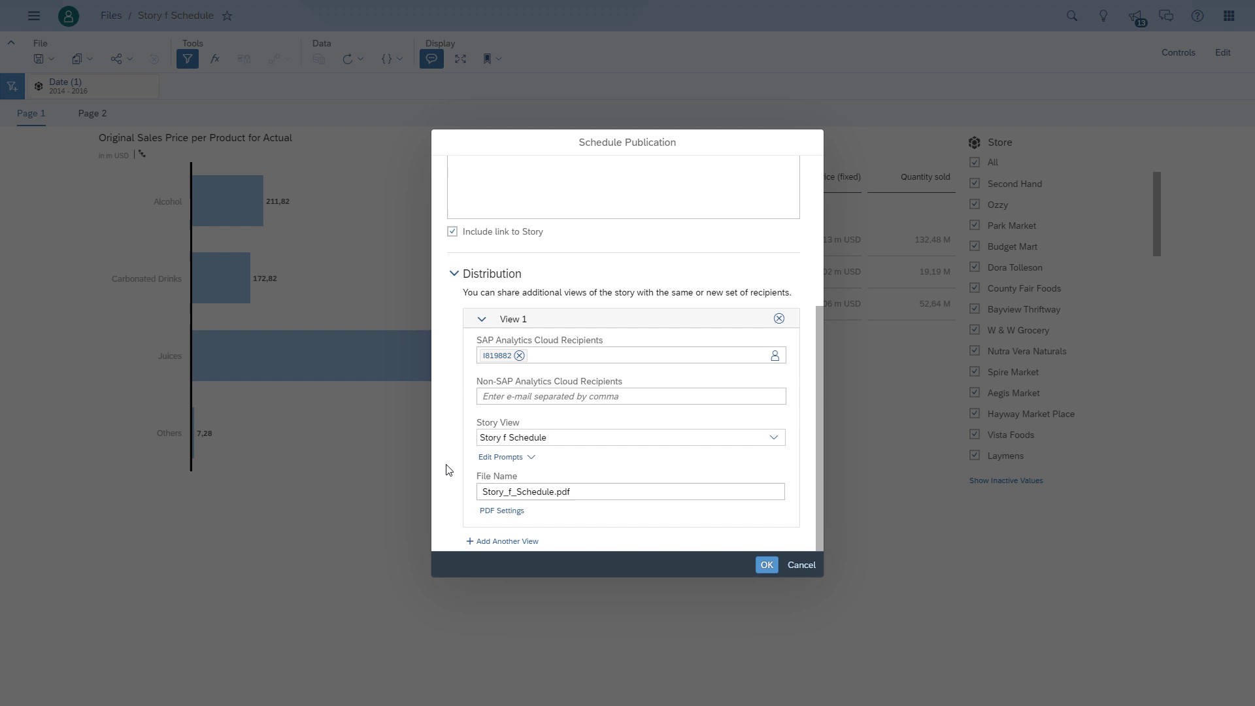
mouse_move(836, 535)
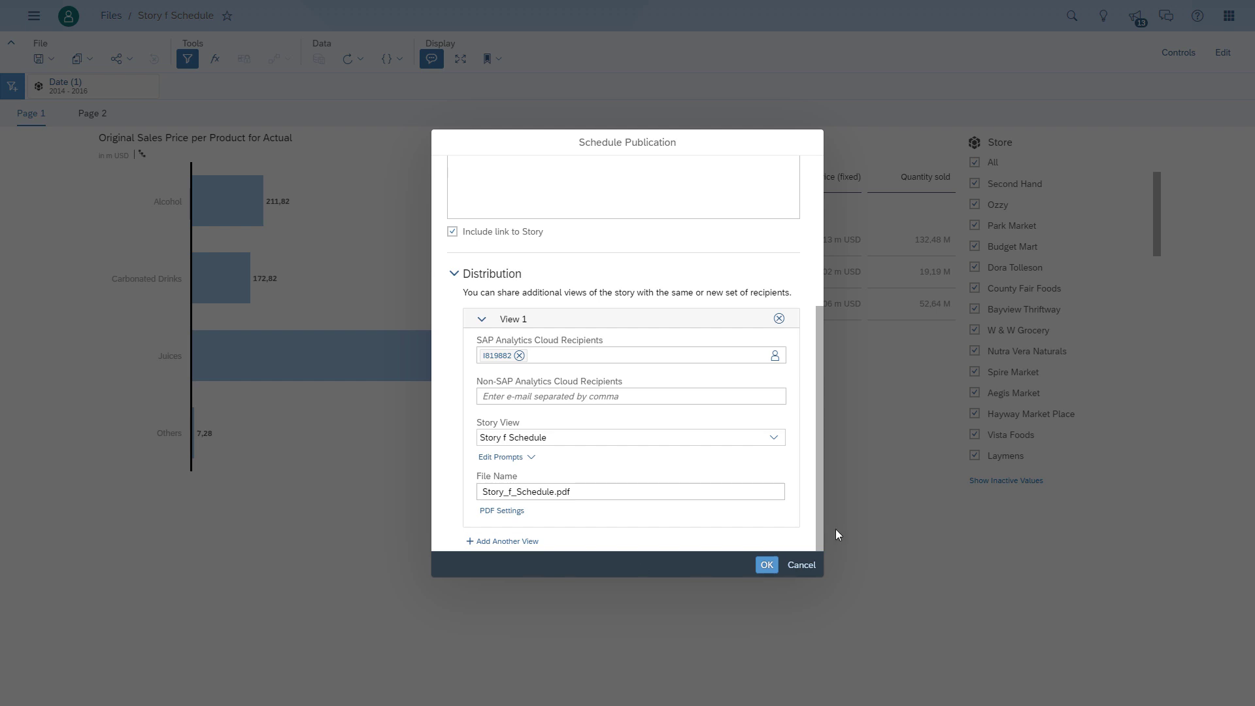
mouse_move(818, 524)
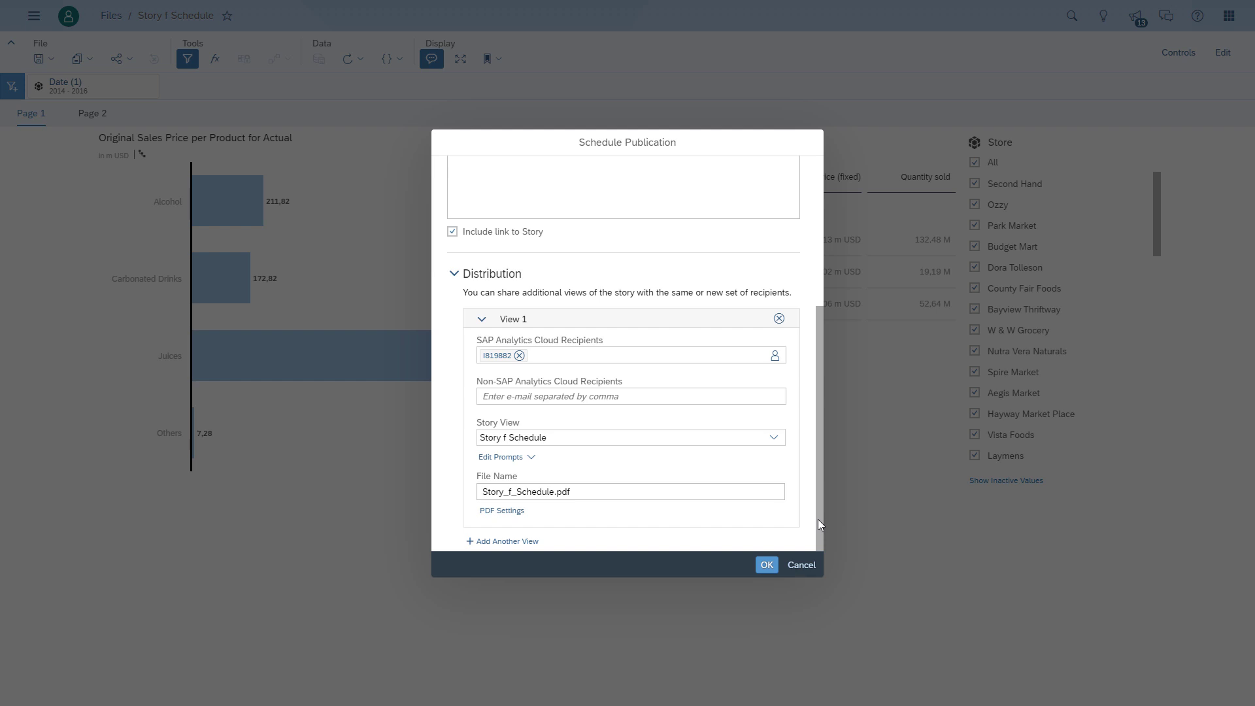
mouse_move(501, 510)
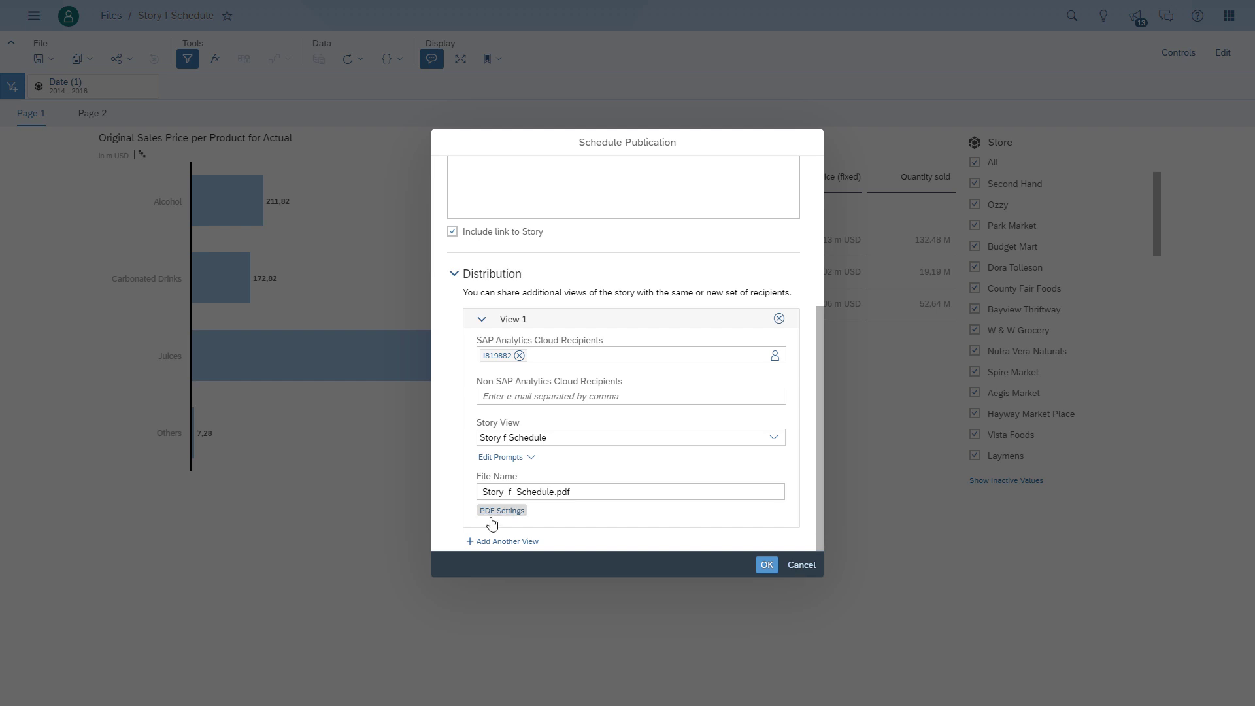
Set the view's PDF output to include an appendix.
left_click(501, 510)
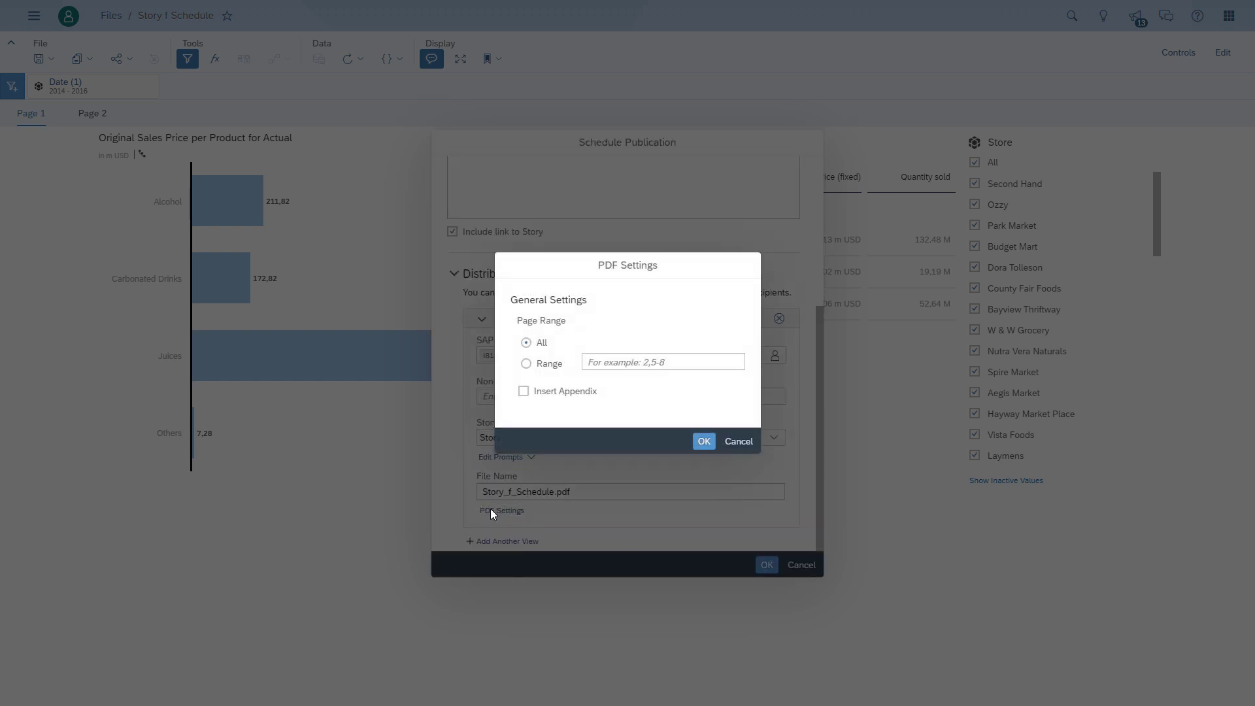
left_click(523, 391)
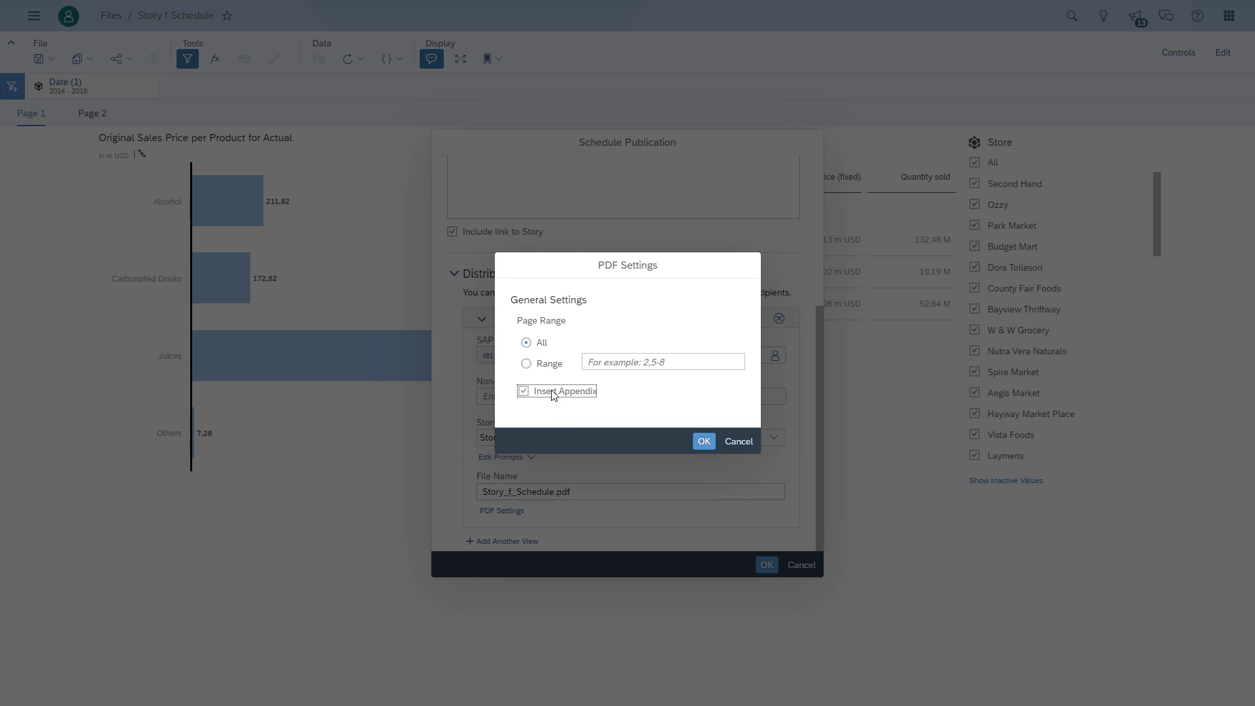
left_click(703, 441)
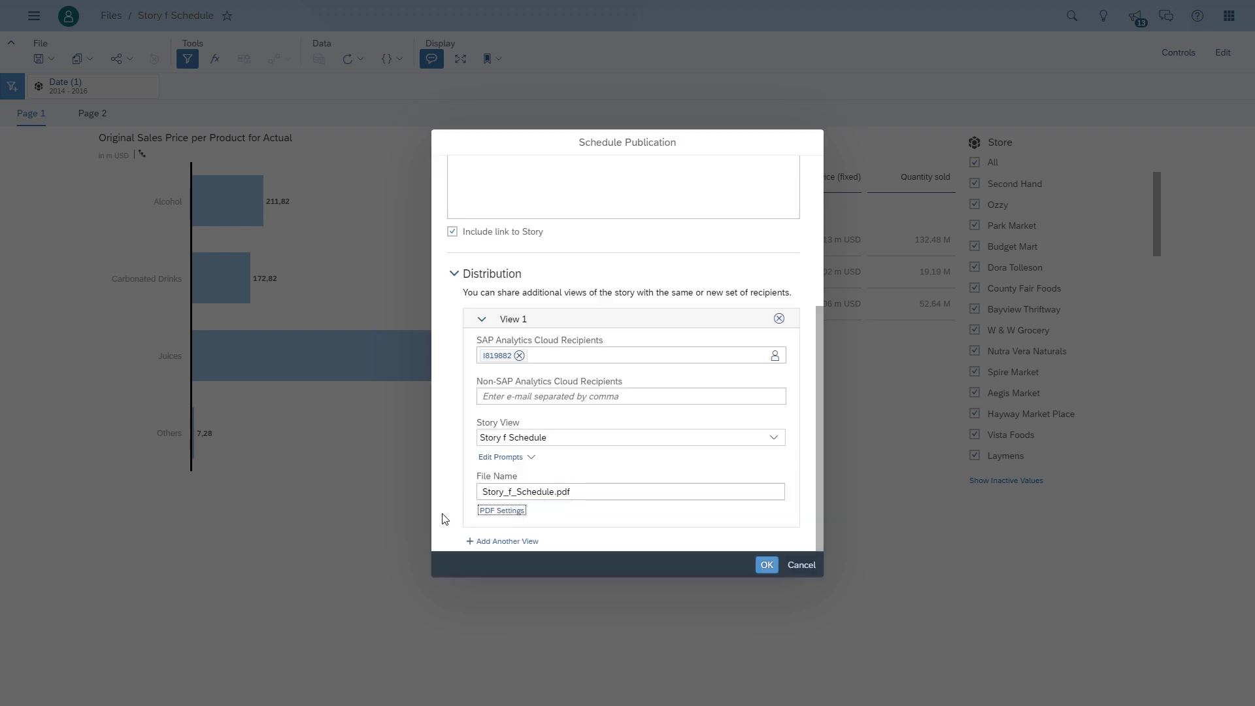
Create the publication schedule.
left_click(765, 565)
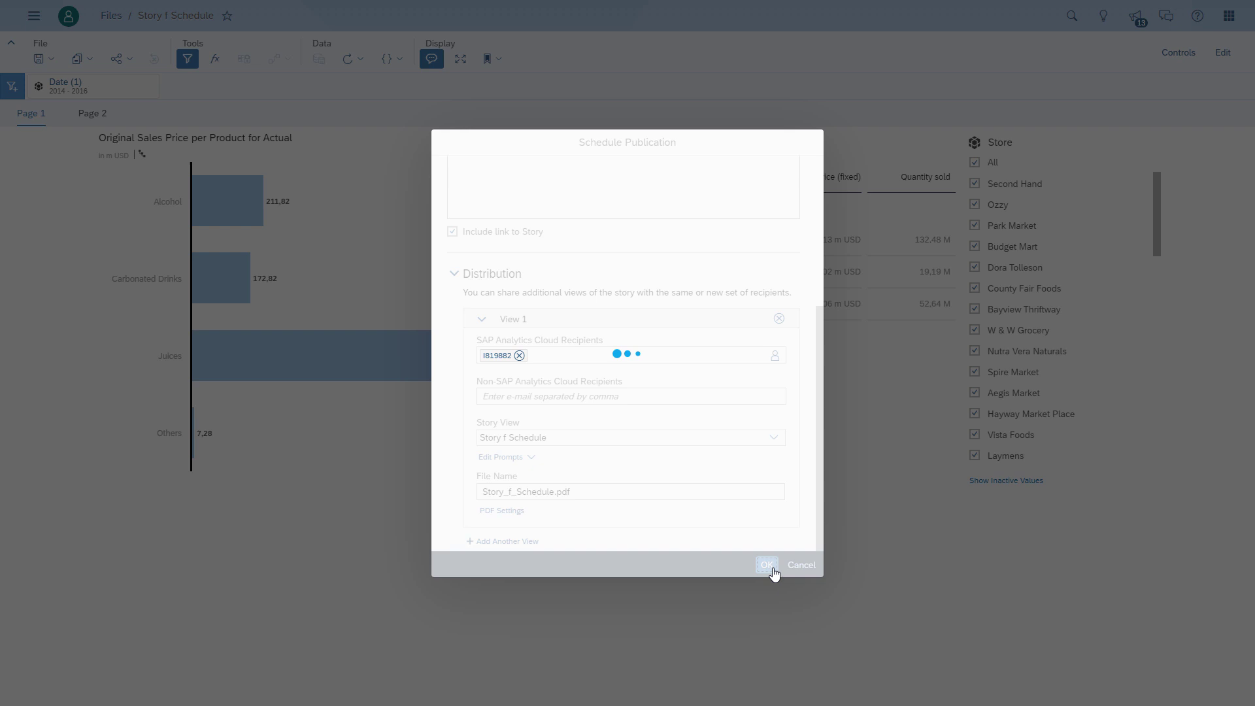
left_click(765, 565)
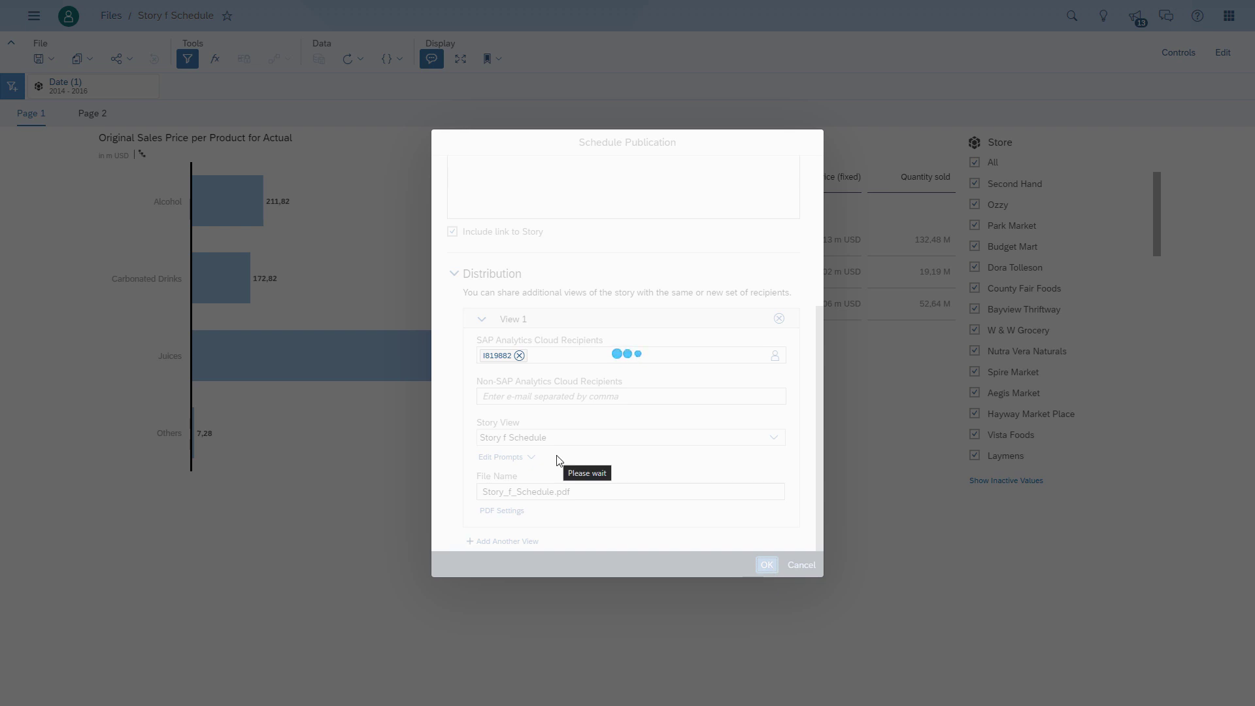
left_click(765, 564)
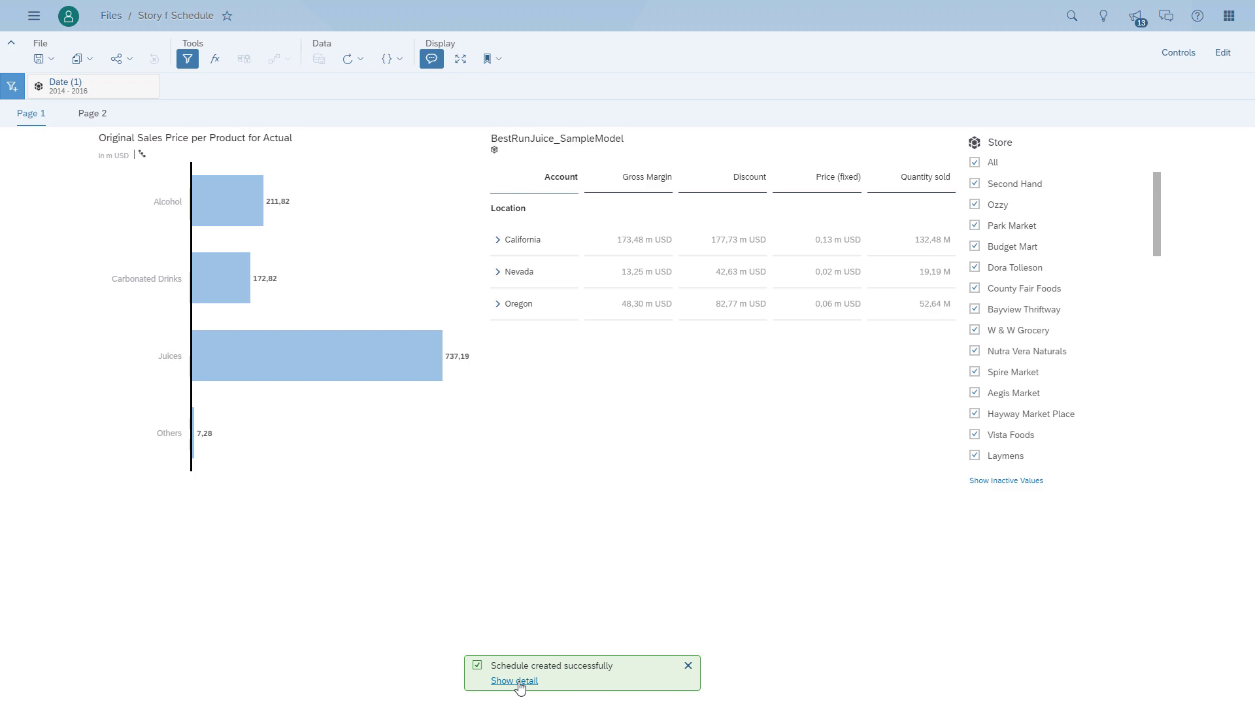
Show the Scheduling - Story f Schedule event on Tuesday, June 2 in the calendar with its details open.
left_click(514, 679)
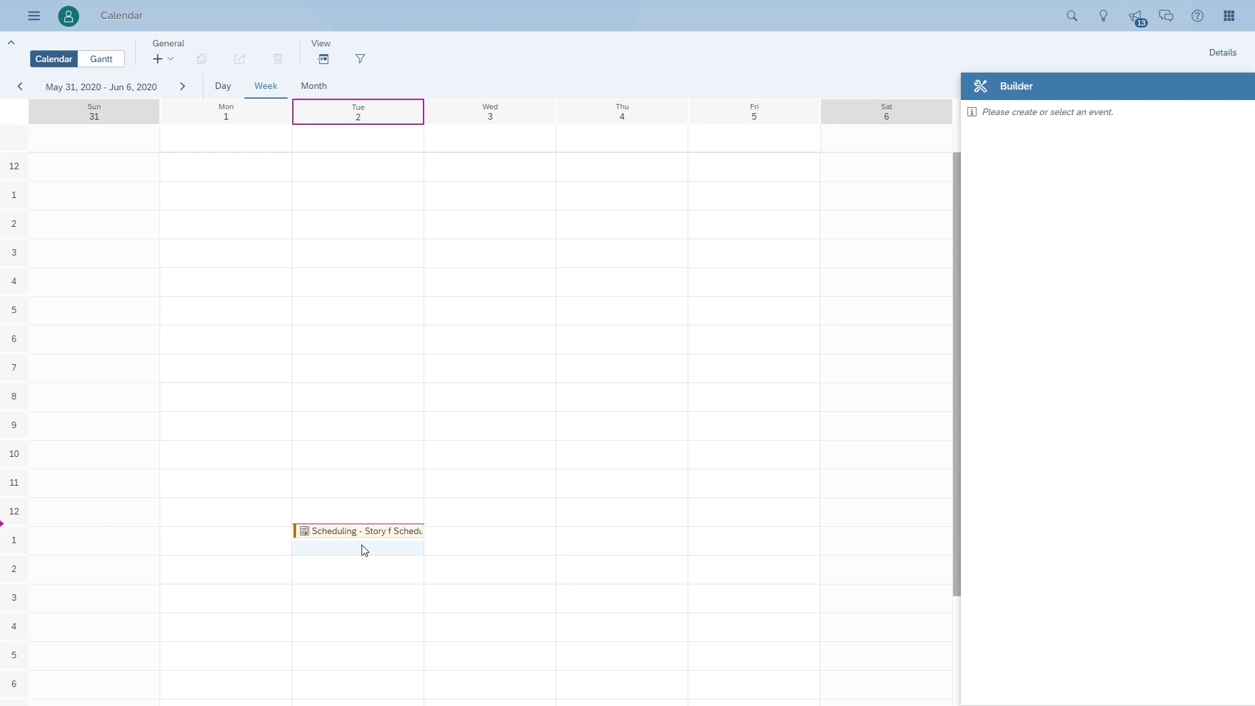
left_click(359, 531)
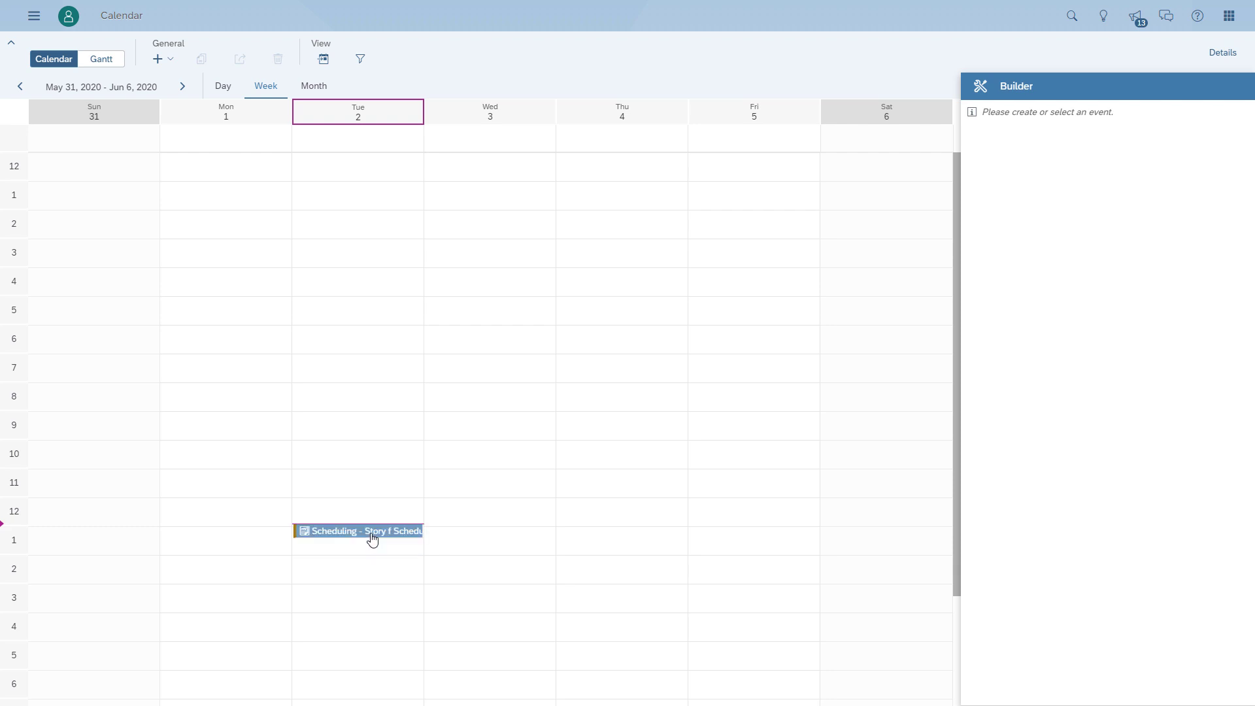
left_click(358, 530)
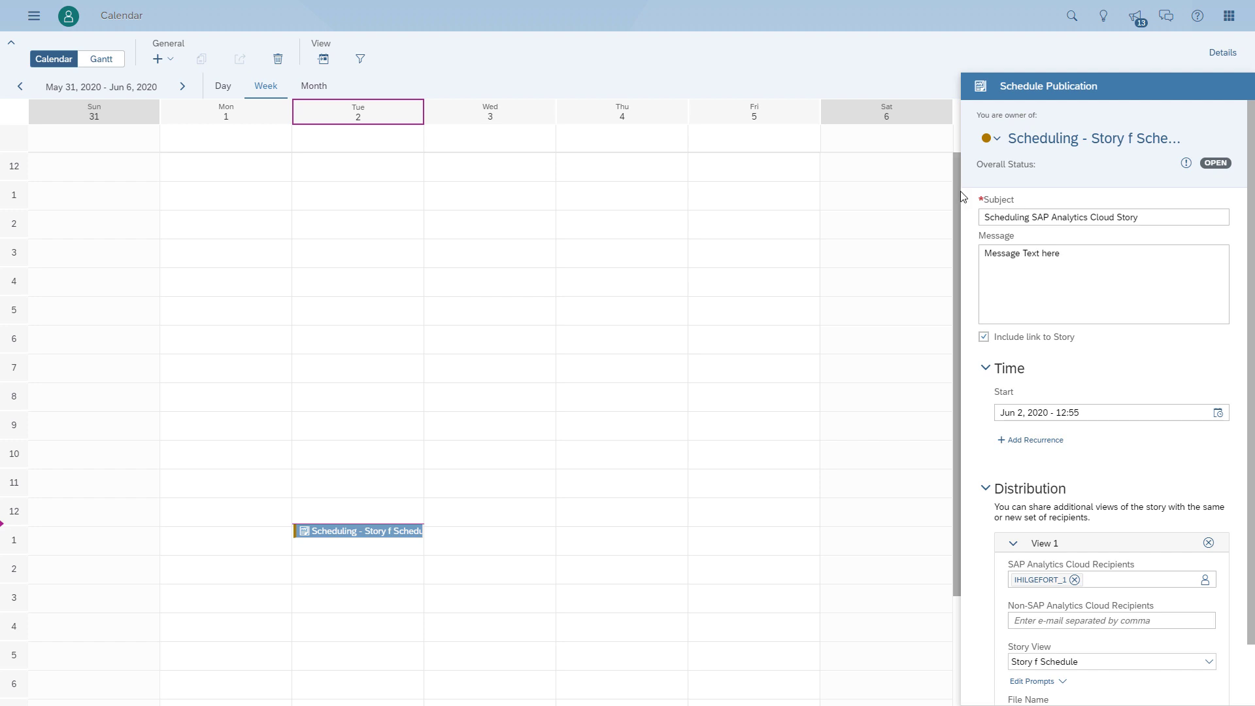
mouse_move(959, 398)
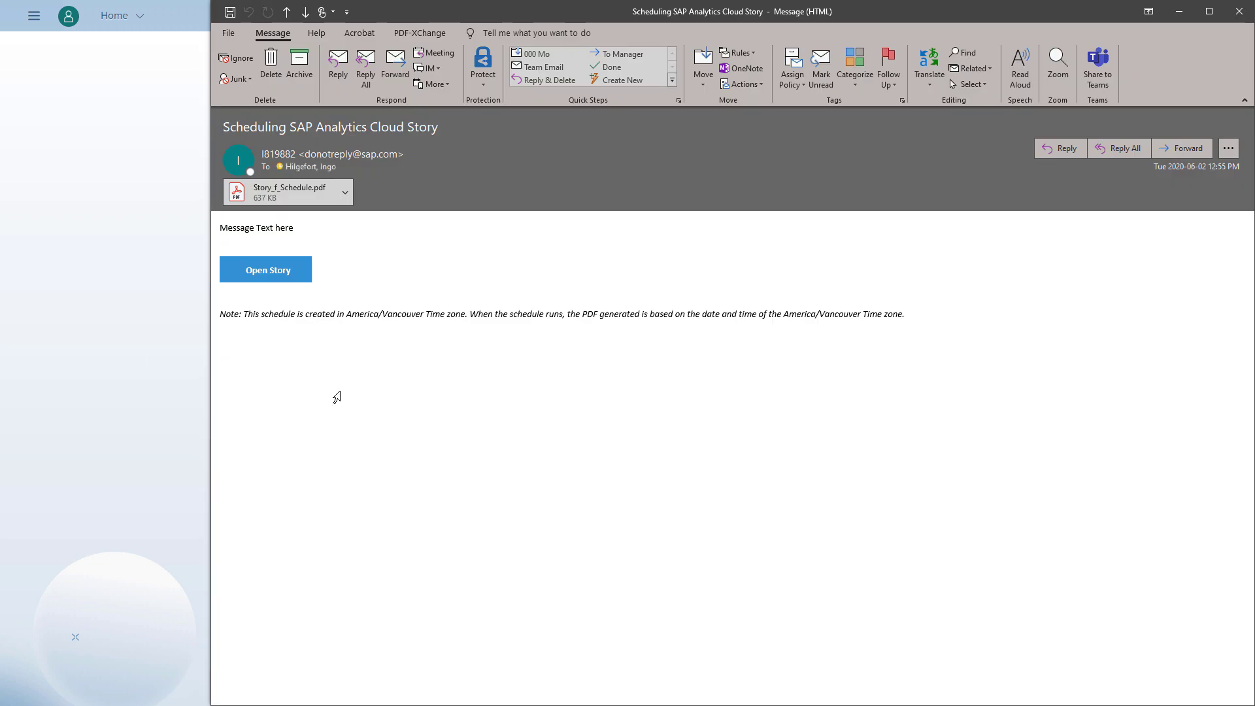
mouse_move(388, 238)
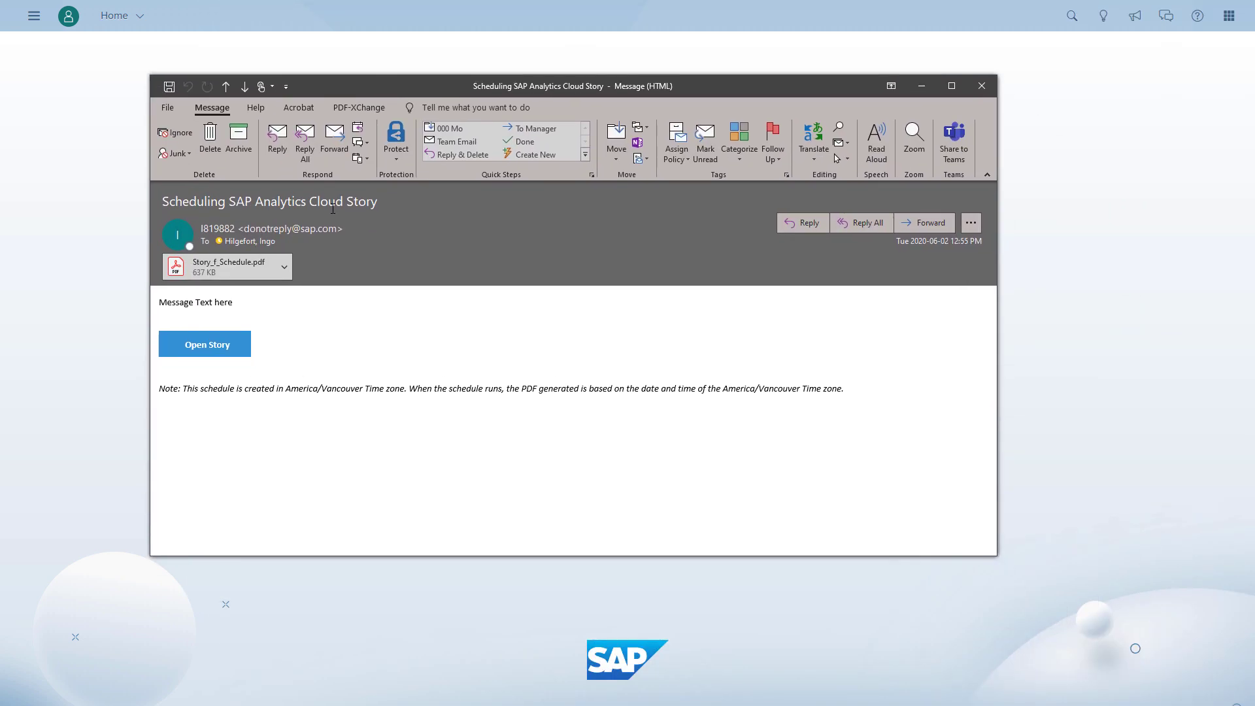
mouse_move(204, 344)
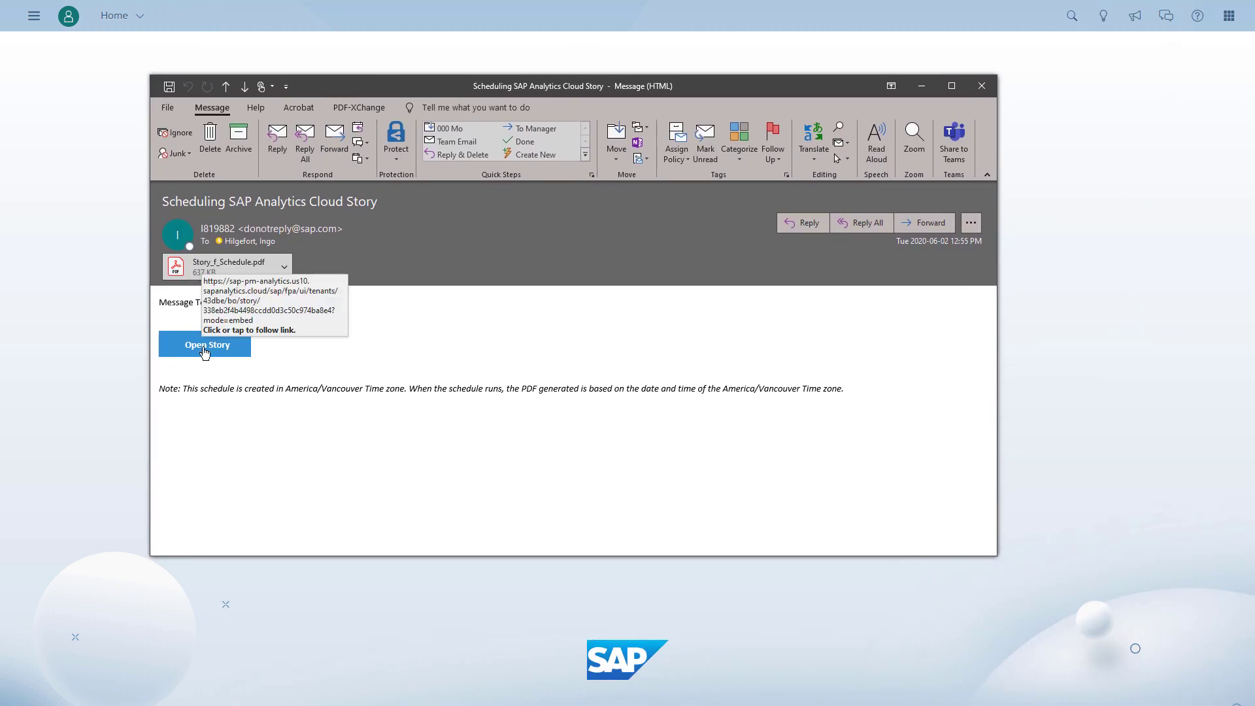
mouse_move(226, 267)
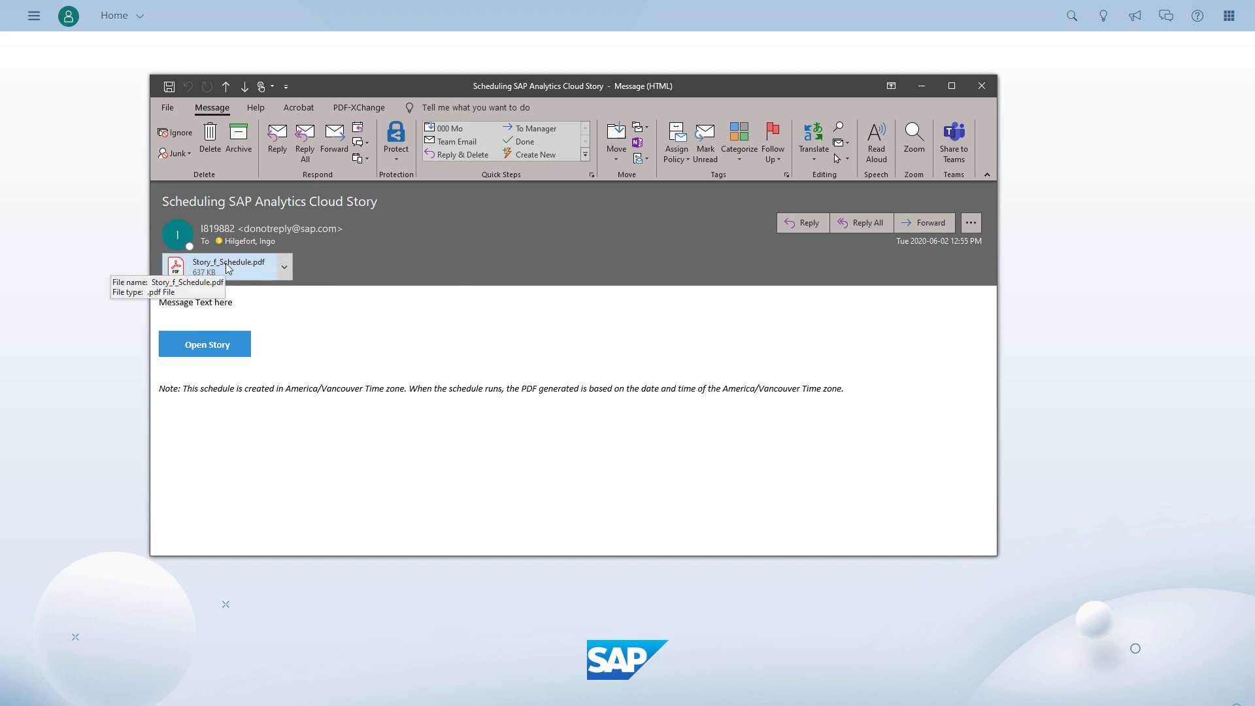
Open the Story_f_Schedule.pdf attachment from the scheduling email in Adobe Acrobat.
left_click(227, 265)
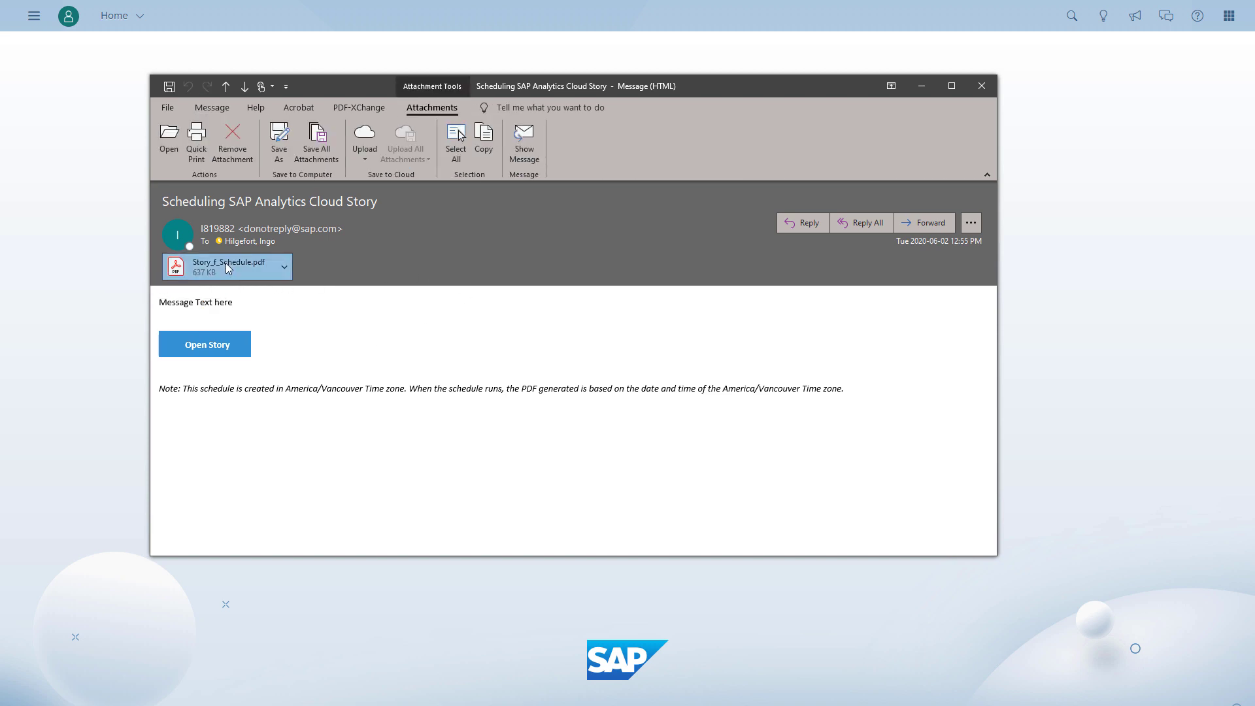
double_click(226, 263)
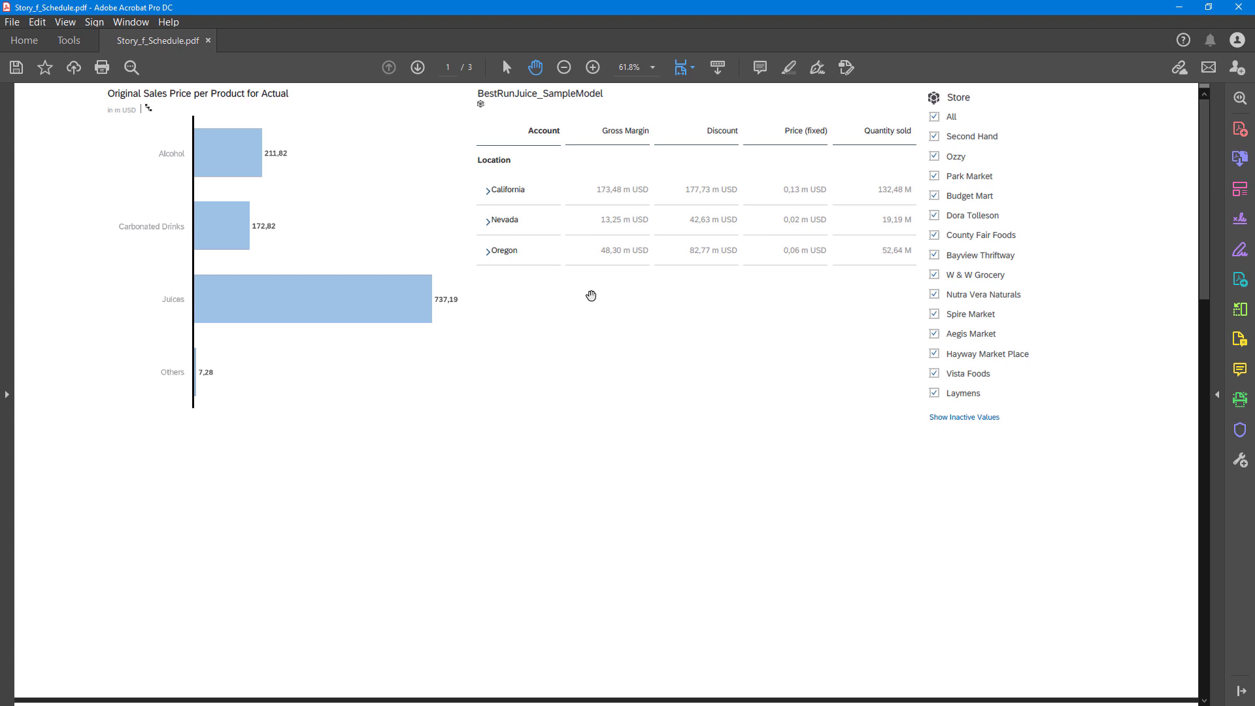
Scroll the PDF past the Page 2 Sales Manager table to the Appendix of filters.
scroll("down", 3)
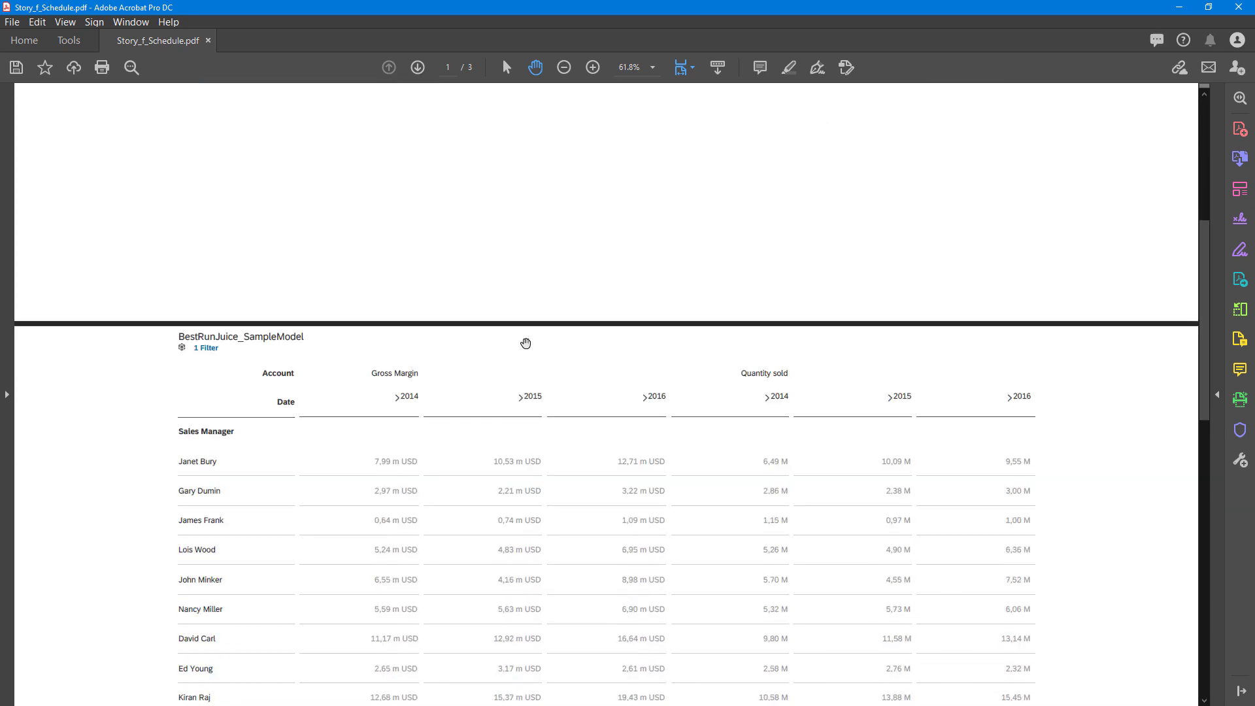
scroll("down", 3)
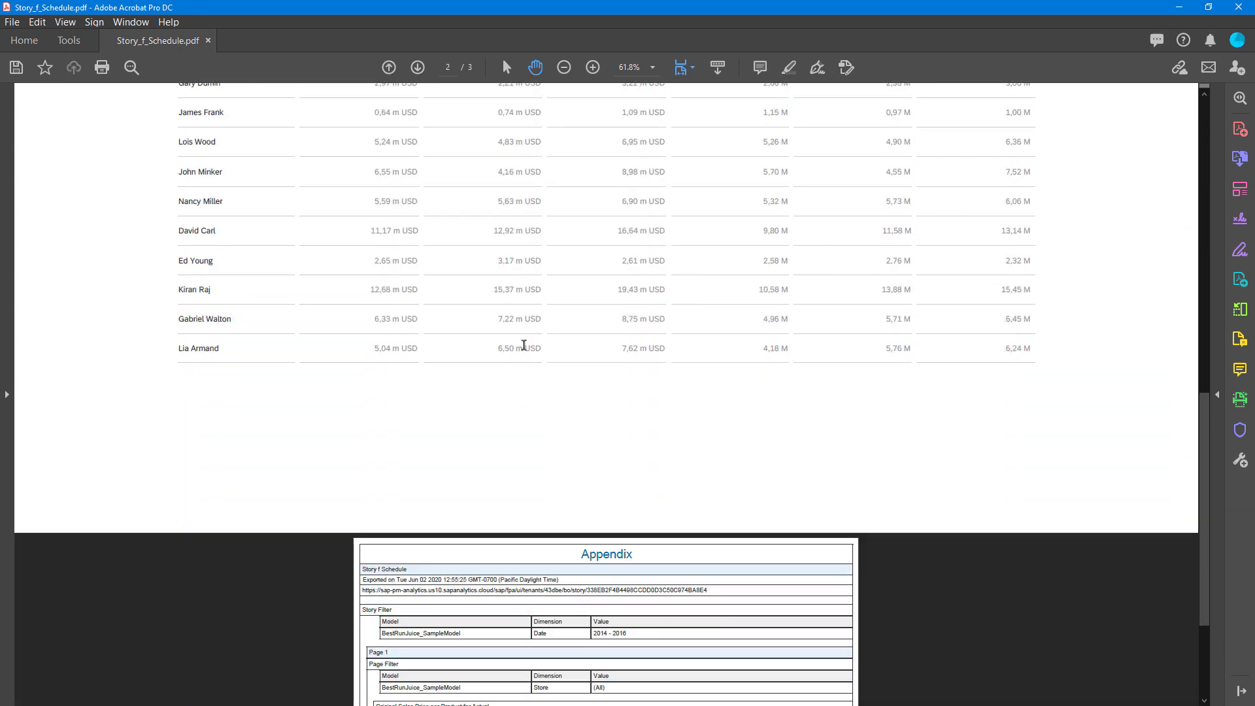
scroll("down", 3)
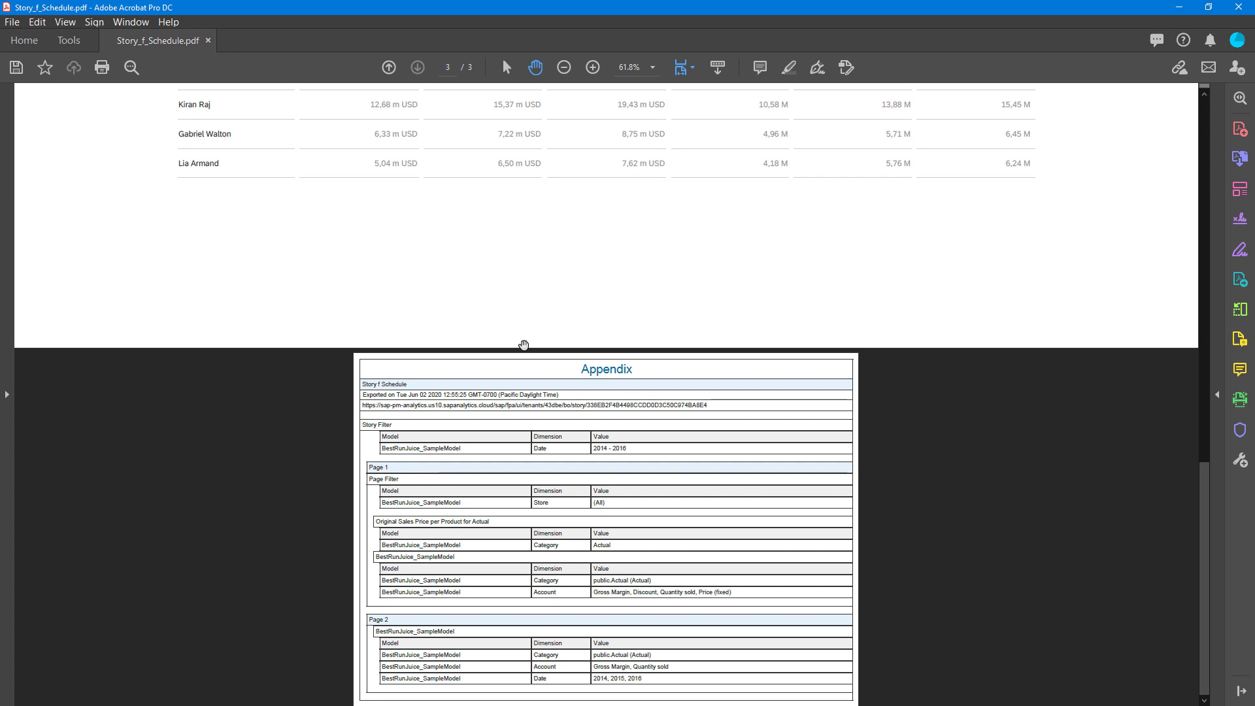